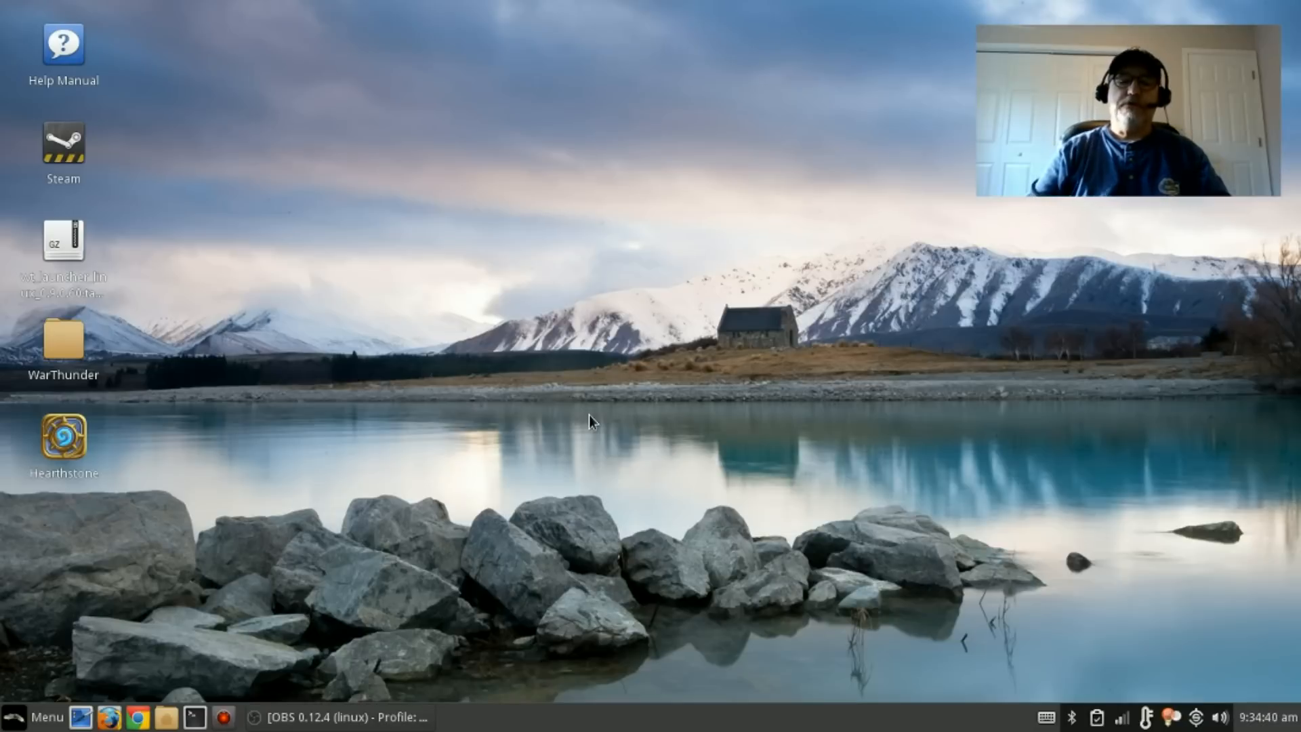
mouse_move(147, 692)
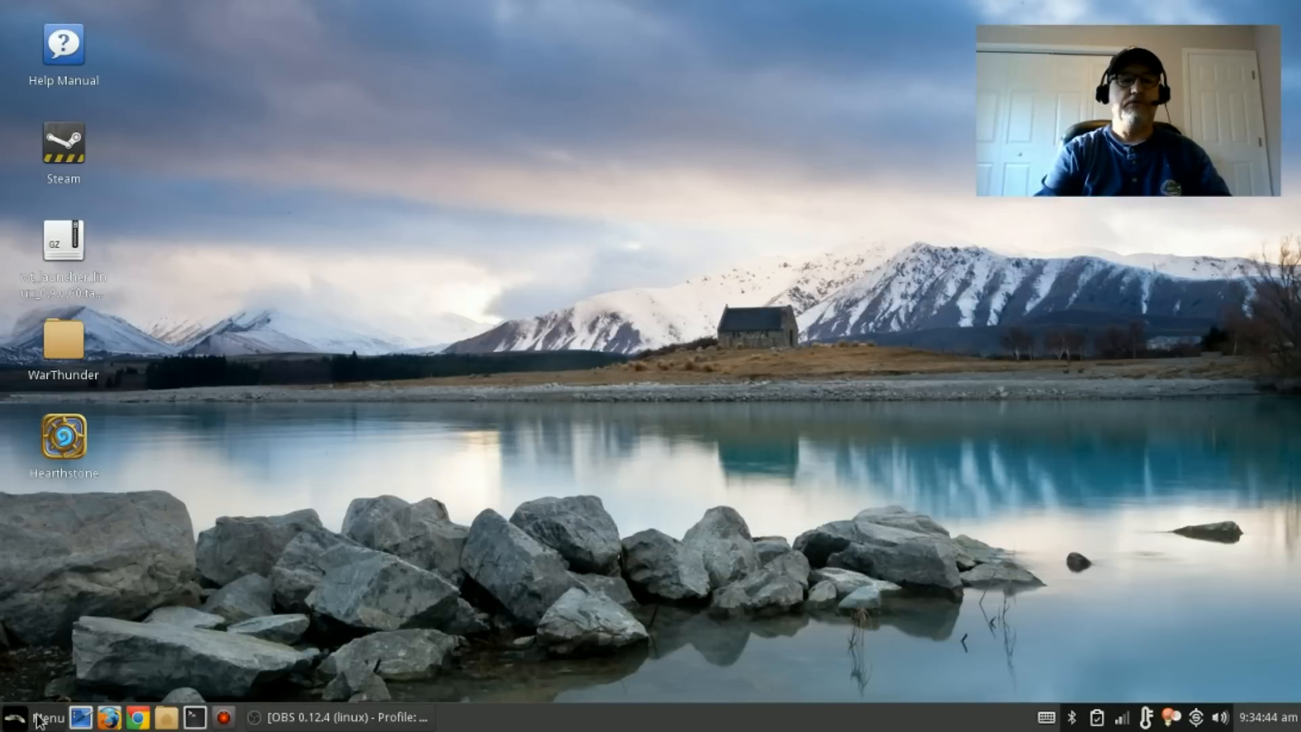
Launch the Settings Manager from the desktop application menu
click(42, 717)
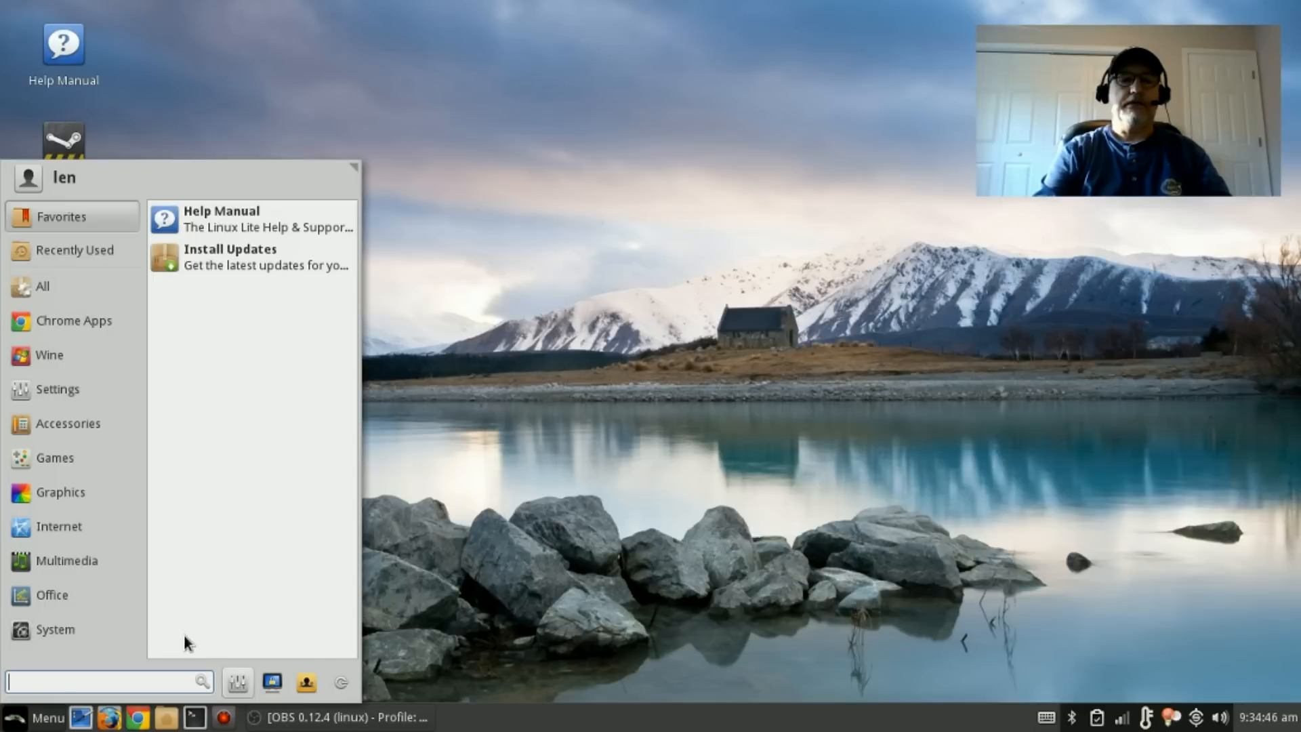
click(57, 389)
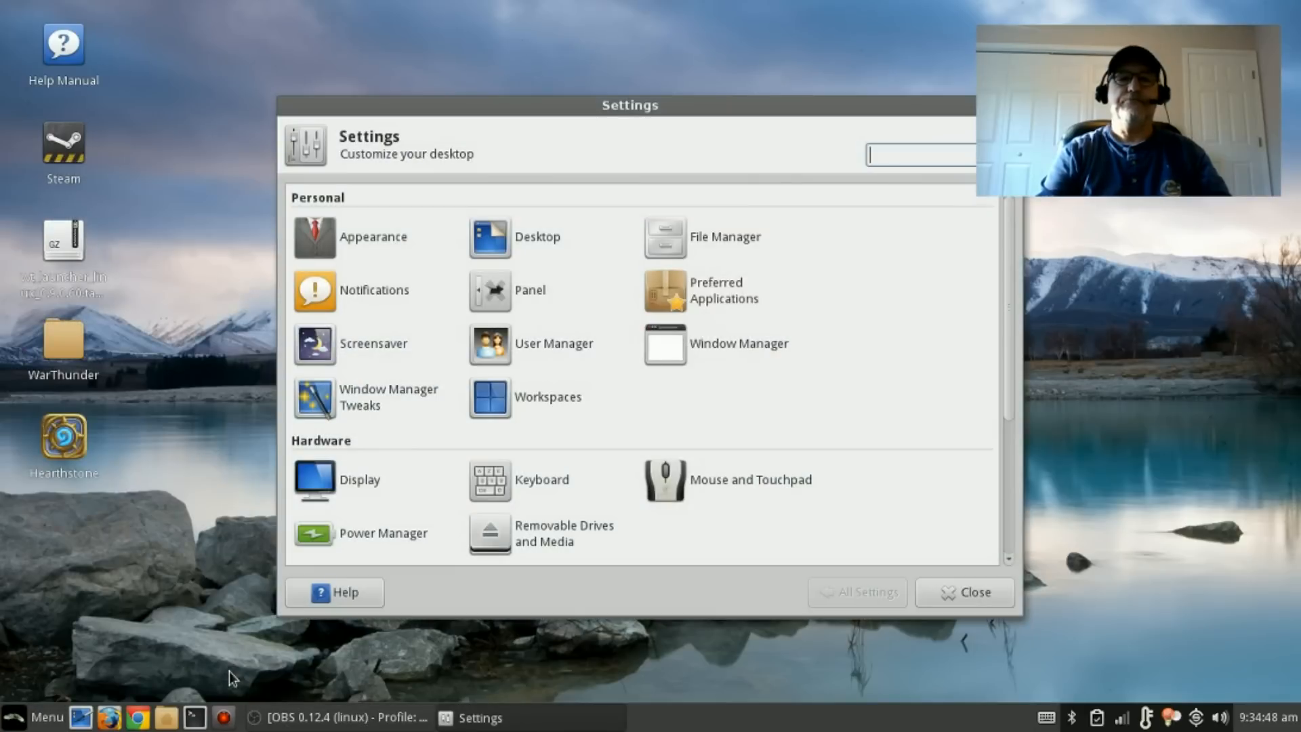
mouse_move(532, 480)
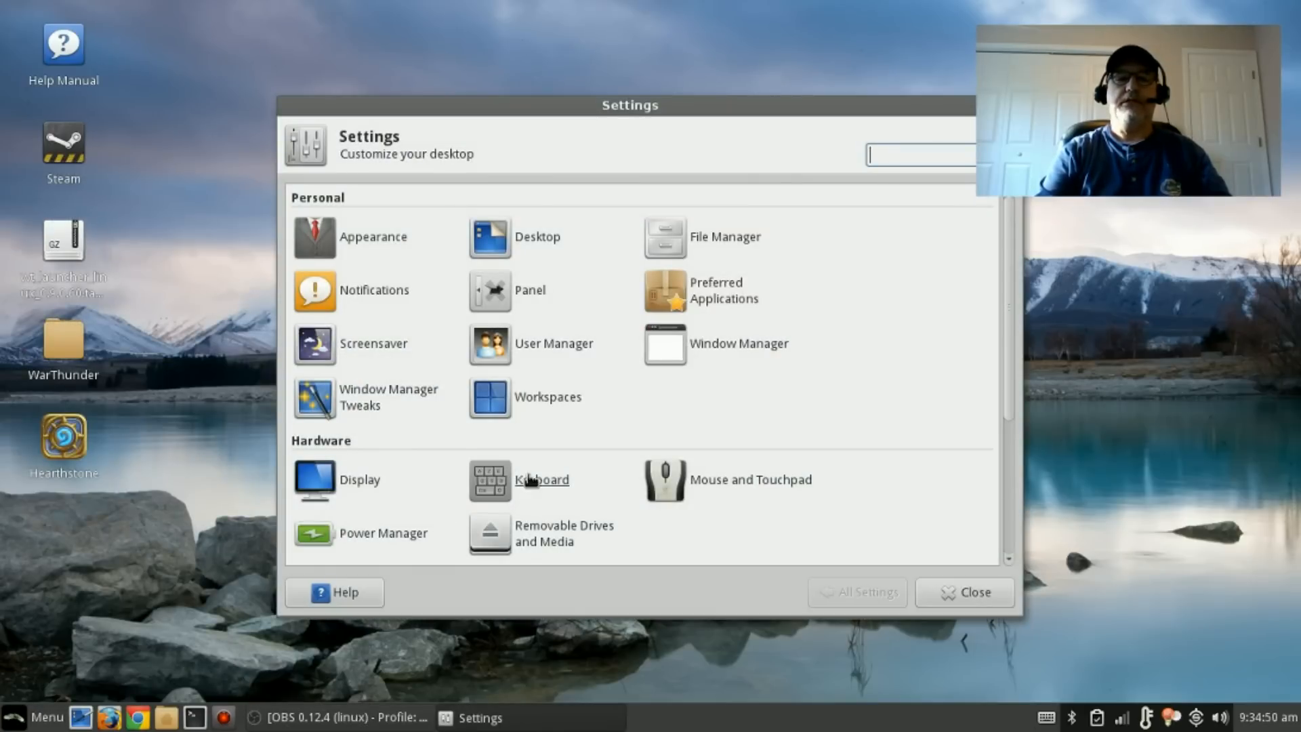
Show the Keyboard settings' Application Shortcuts list with its commands and key bindings
click(490, 480)
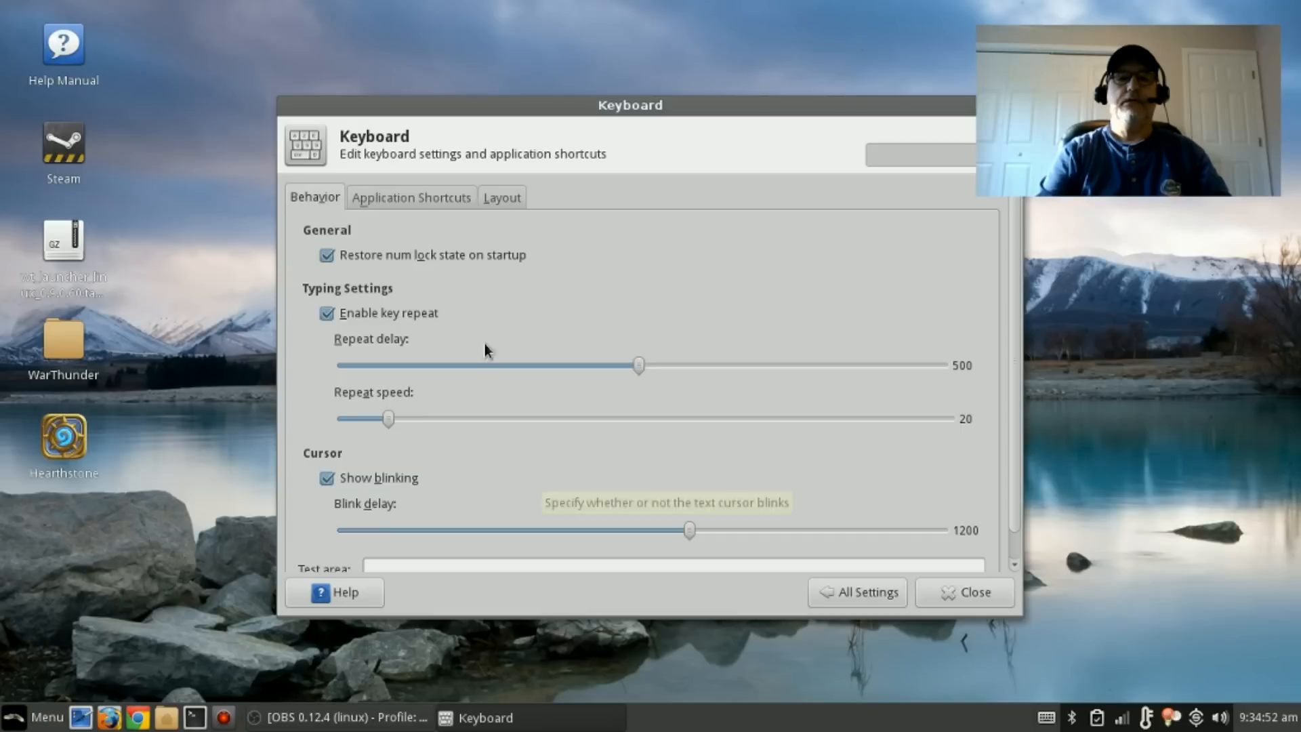
click(411, 198)
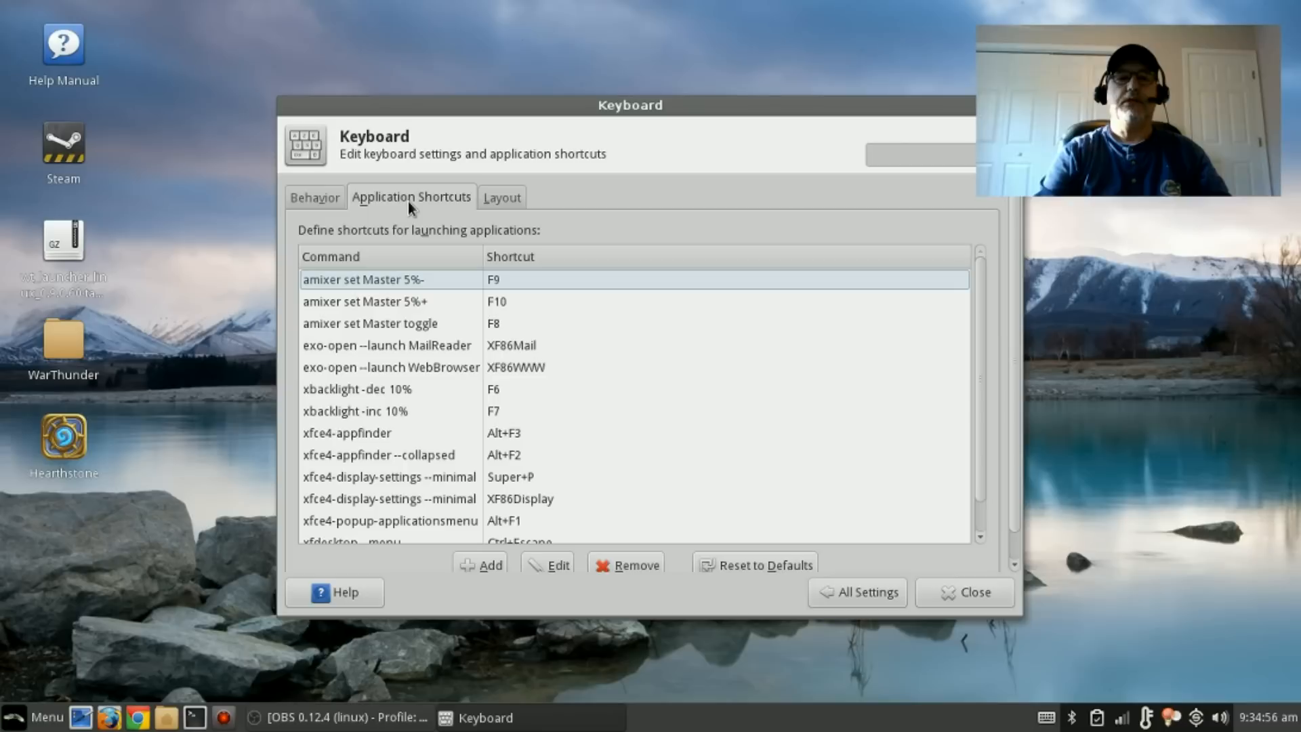
mouse_move(343, 448)
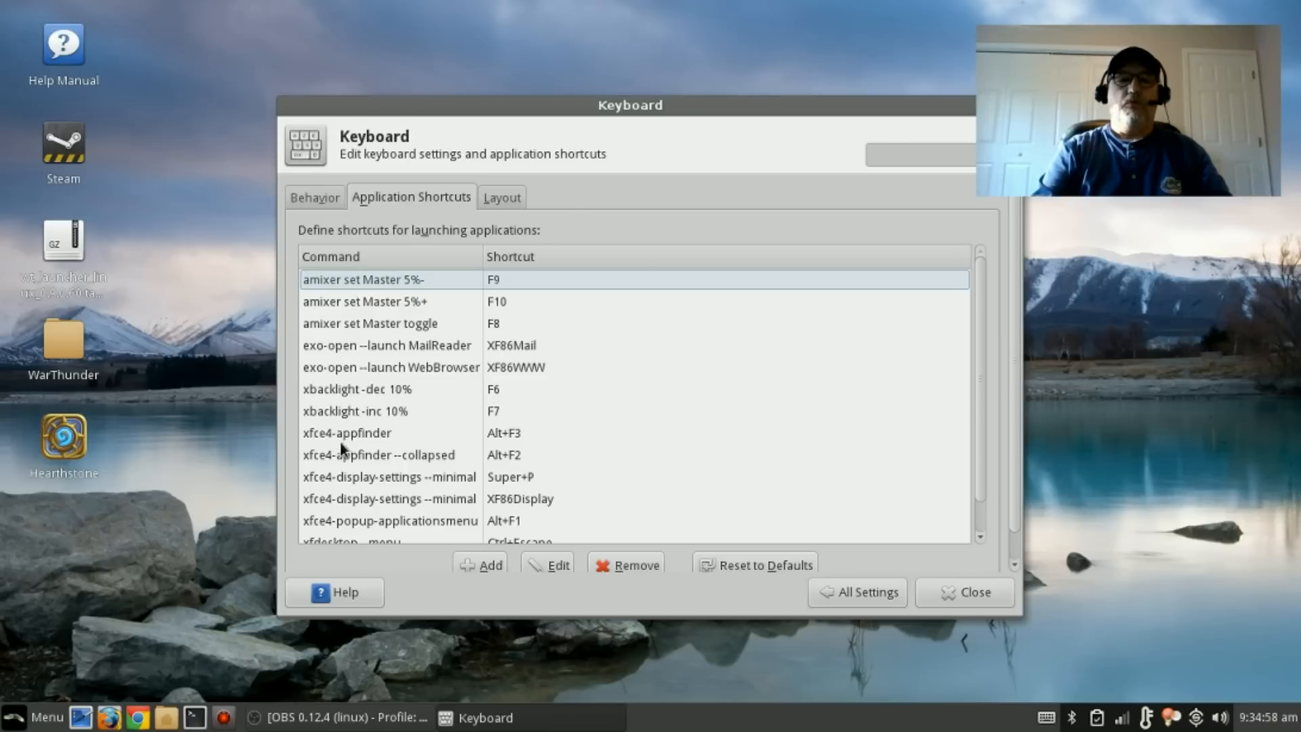
mouse_move(204, 687)
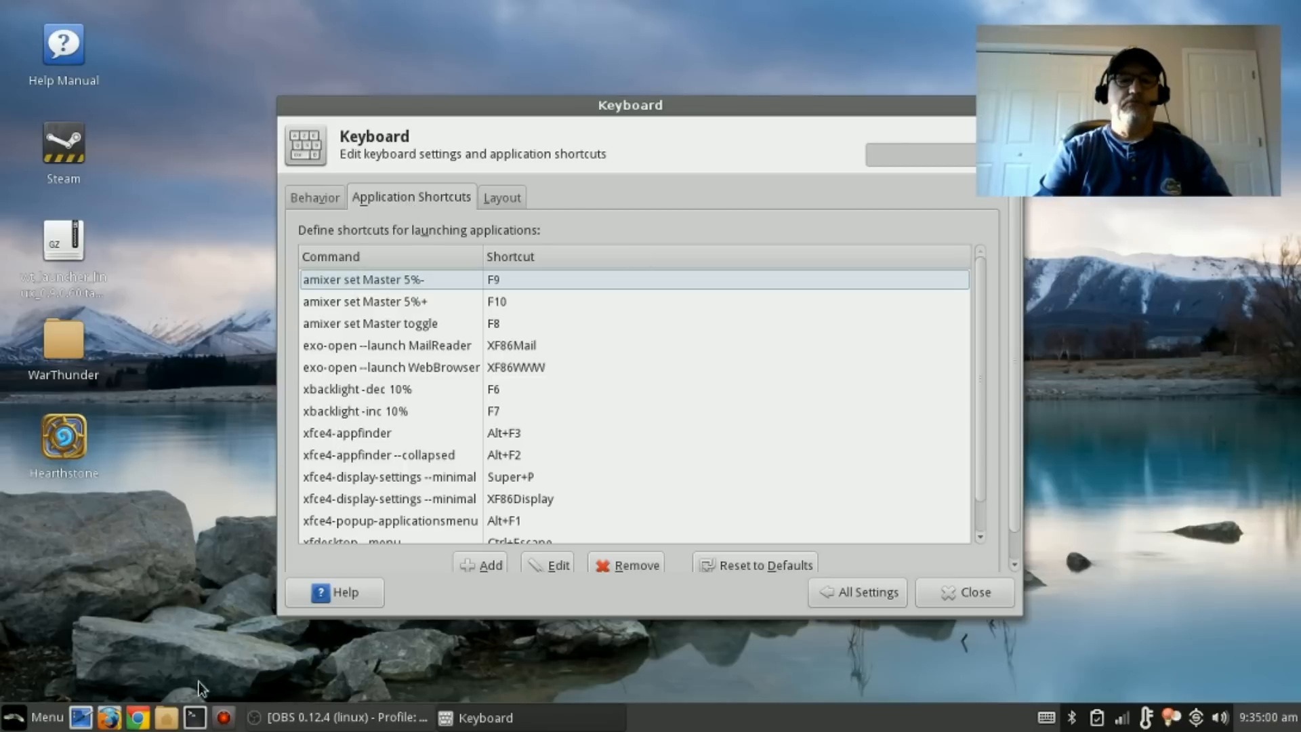
Start a terminal and begin entering 'sudo apt-get install xf' without running it
click(194, 717)
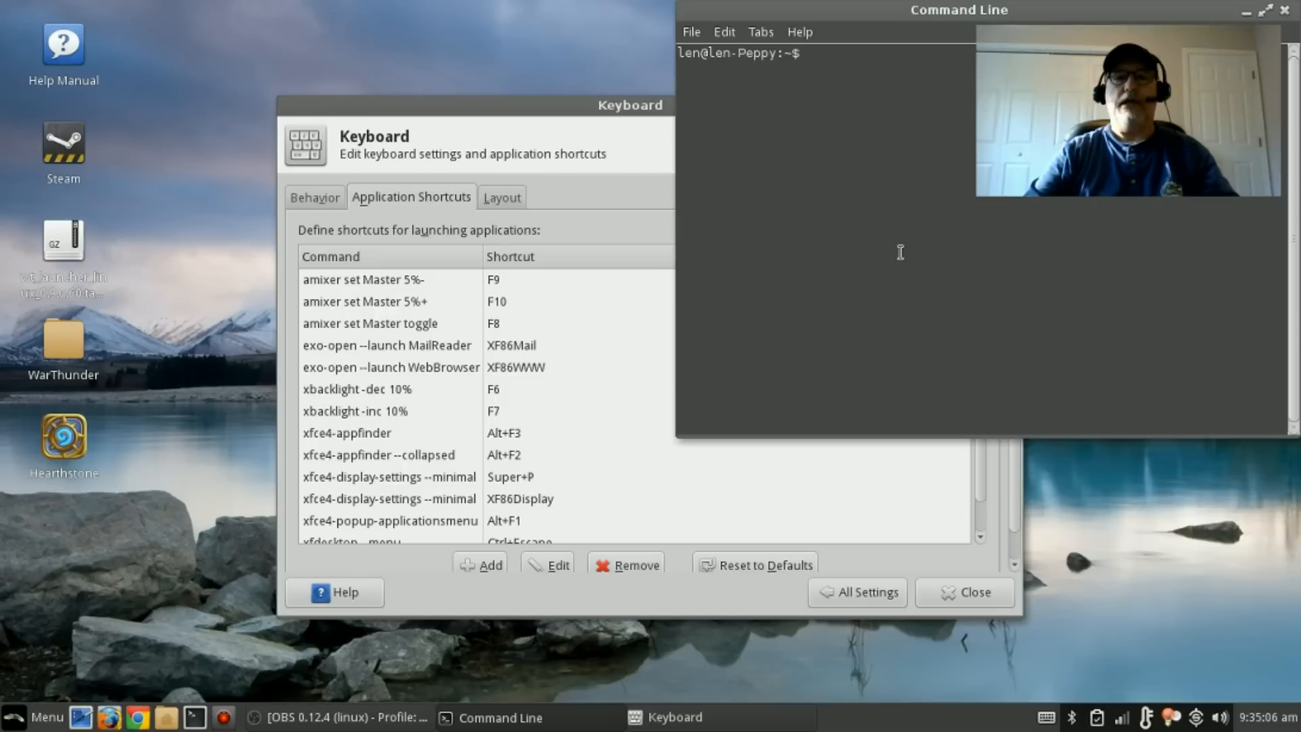
text(su)
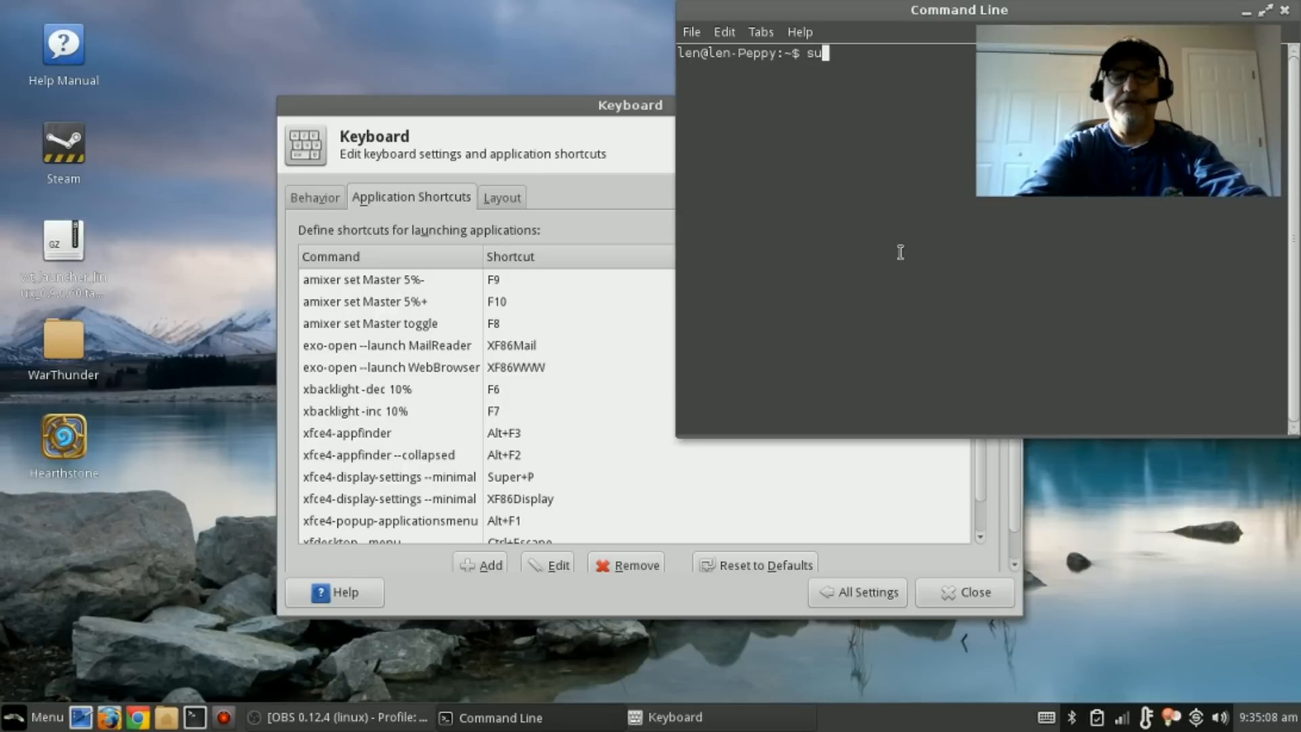
text(do ap)
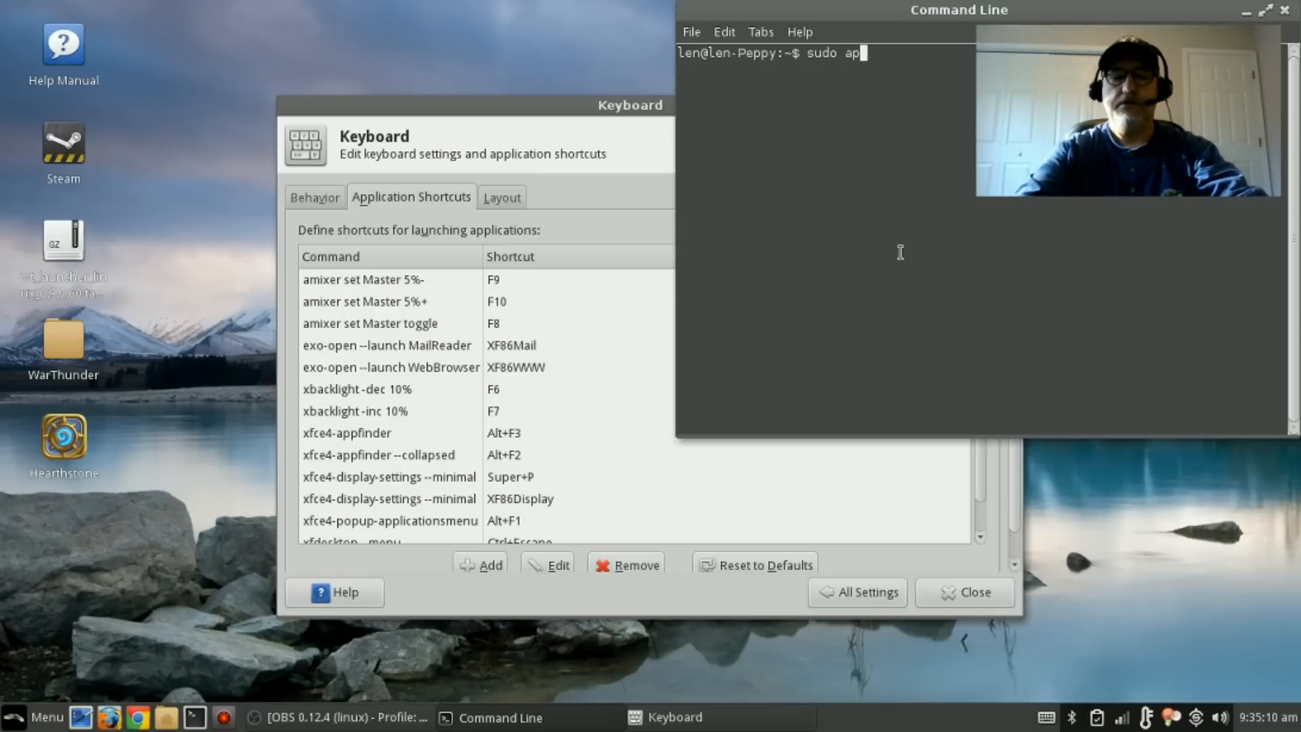
text(t-get i)
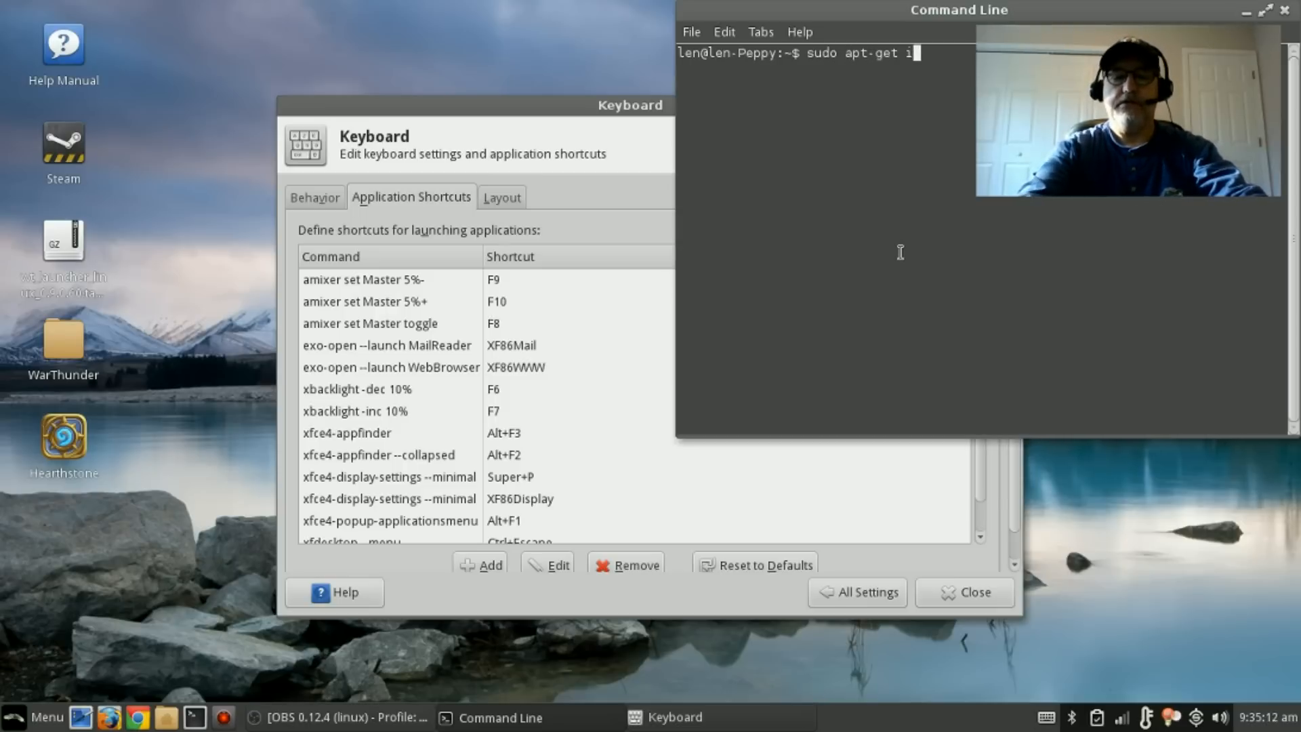
text(nstall)
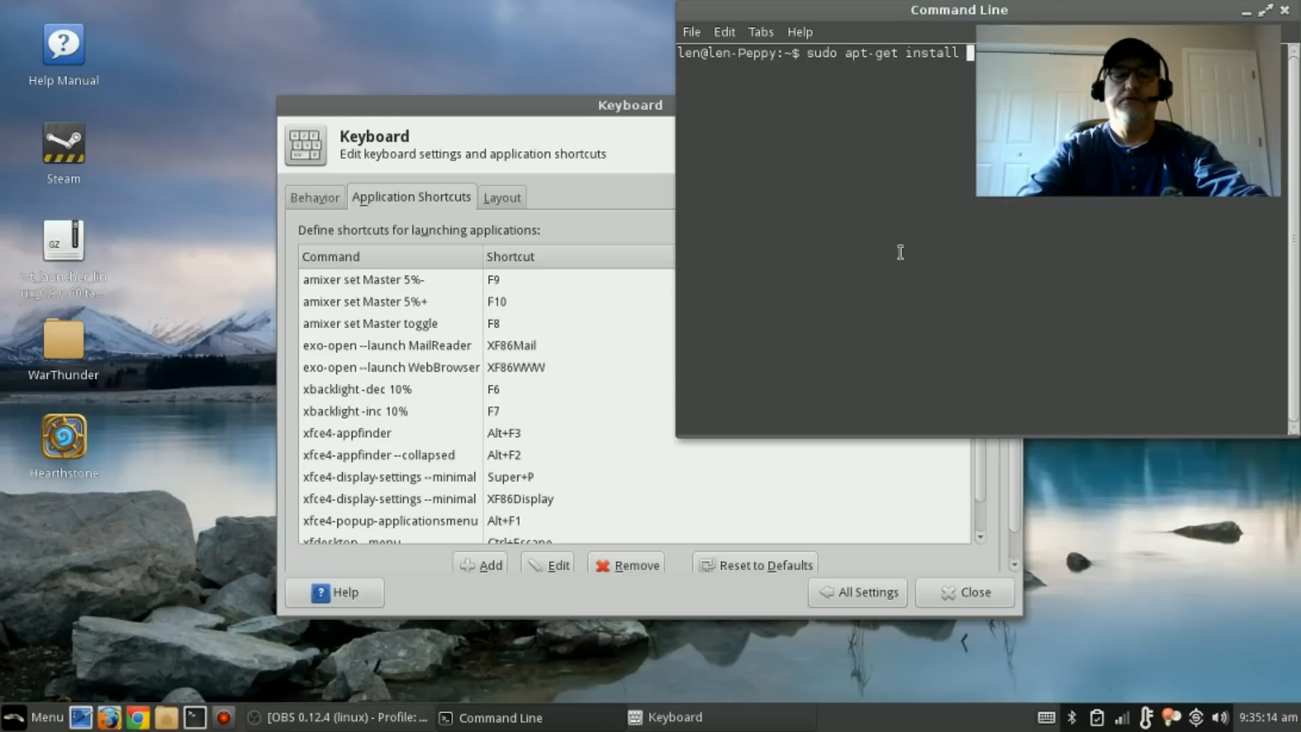
text(xf)
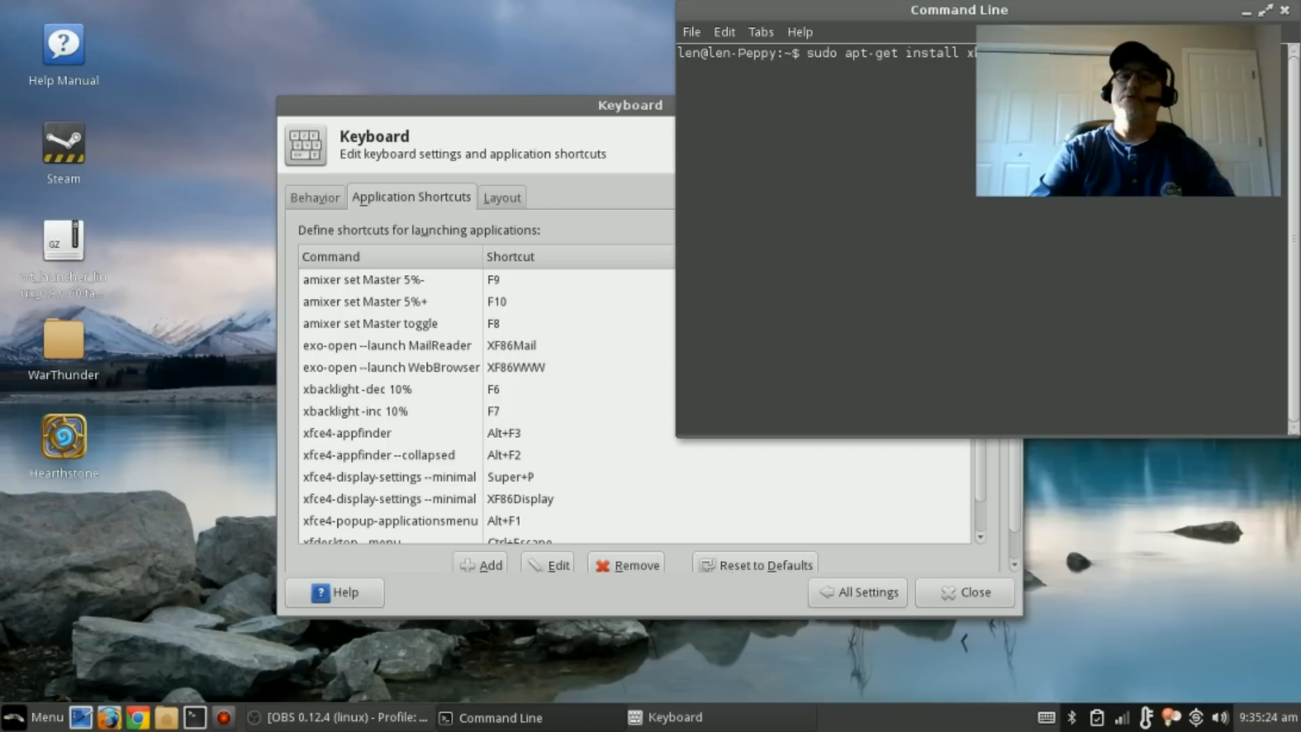
Close the terminal window, leaving the Application Shortcuts list in view
click(1287, 9)
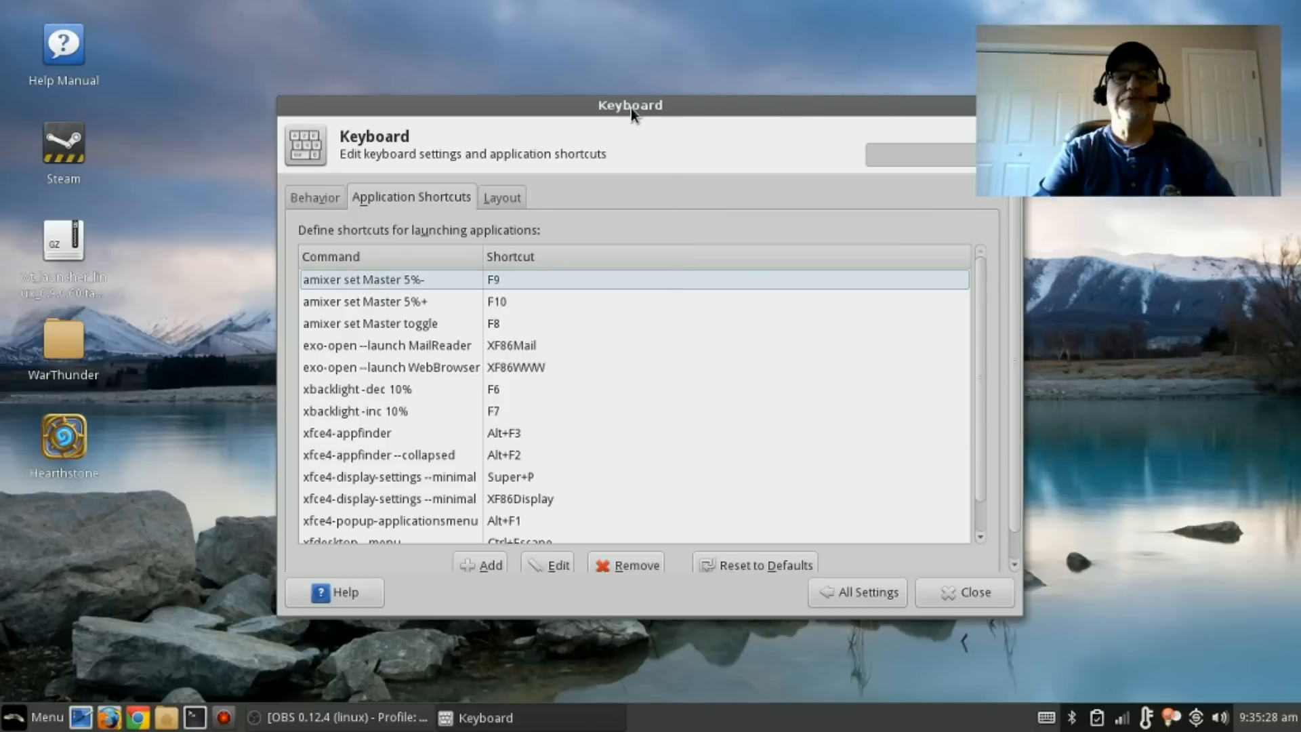
mouse_move(588, 119)
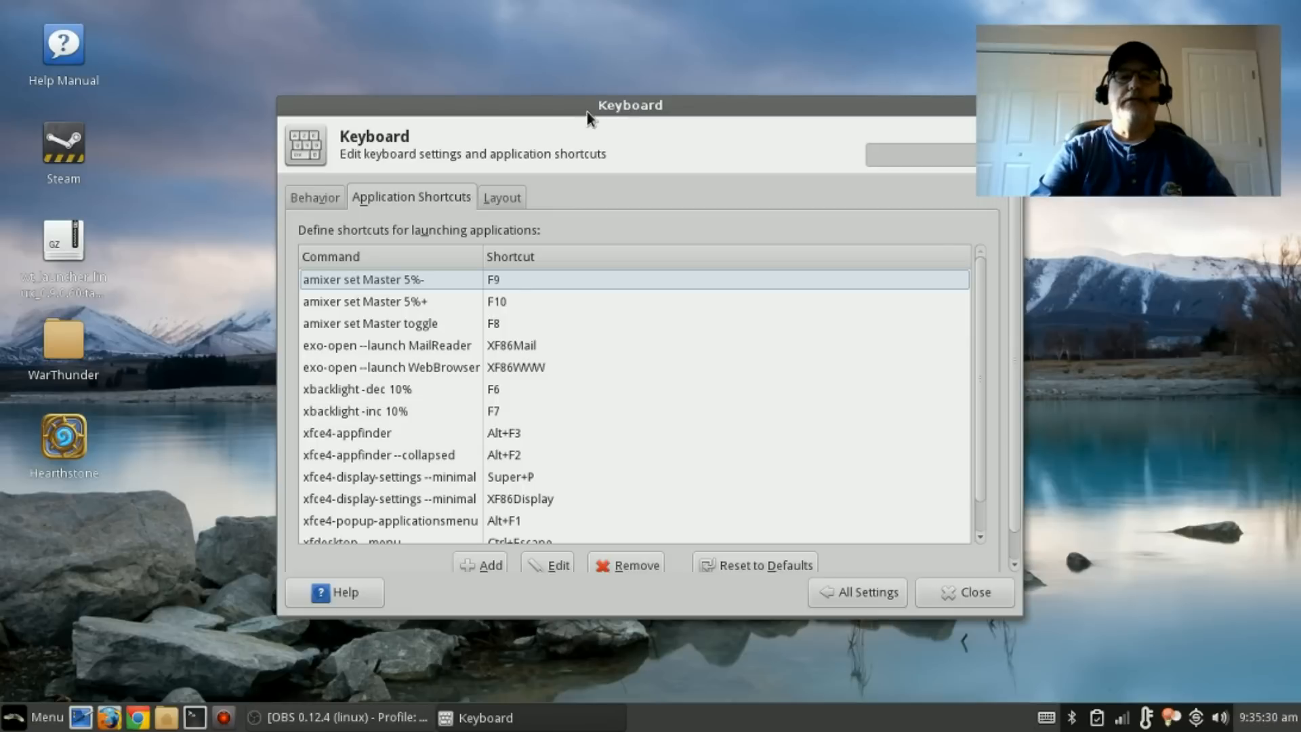
mouse_move(255, 309)
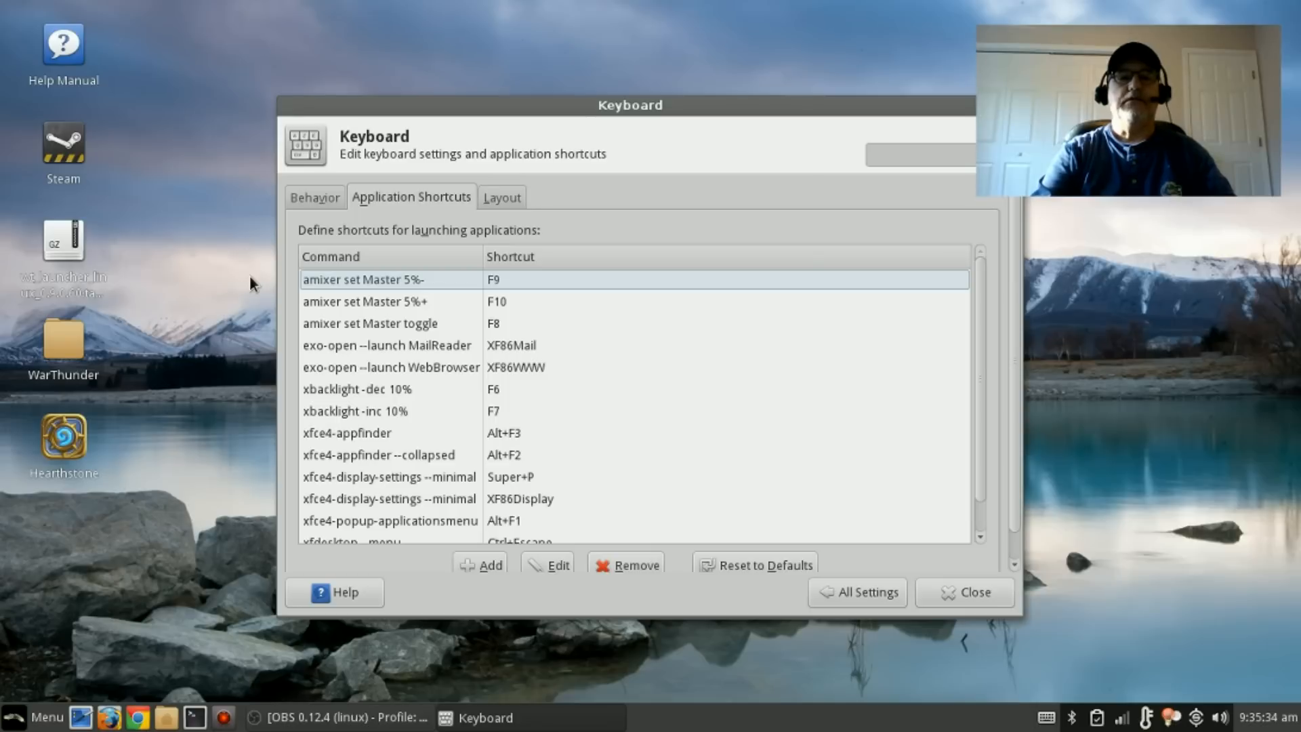
mouse_move(323, 398)
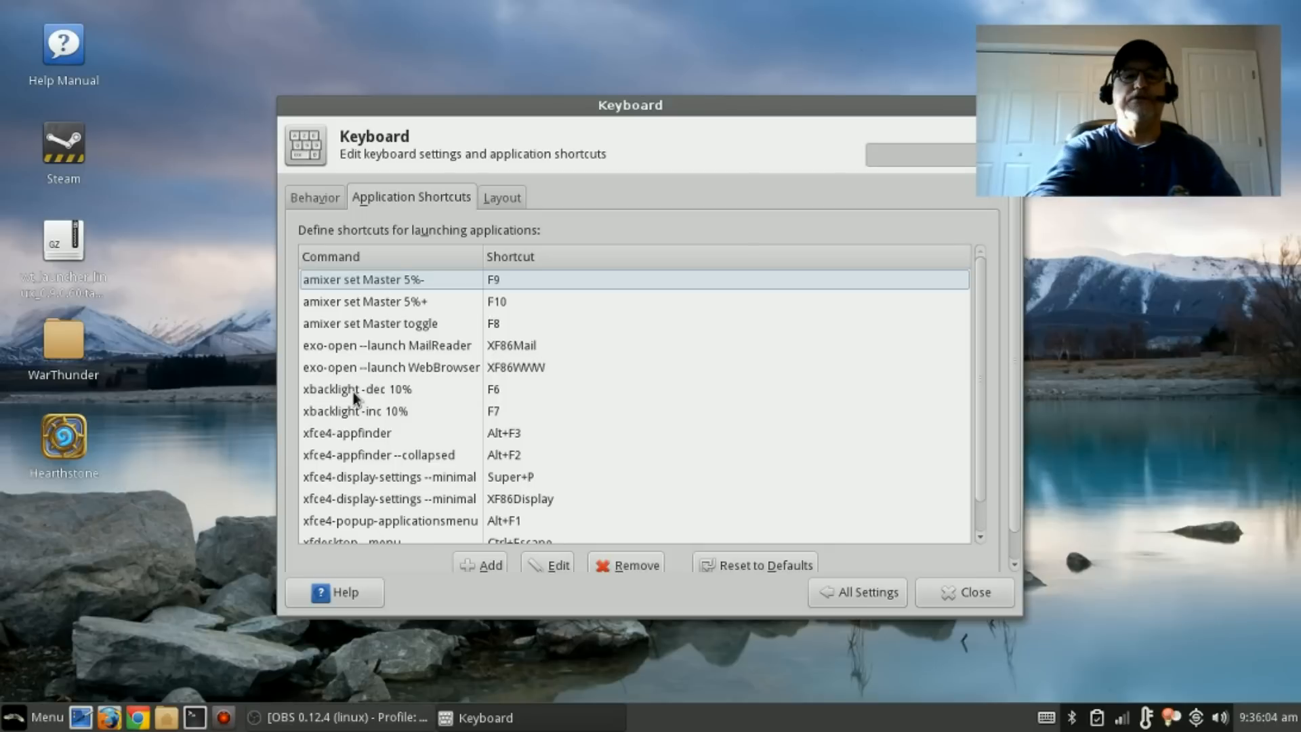
mouse_move(426, 412)
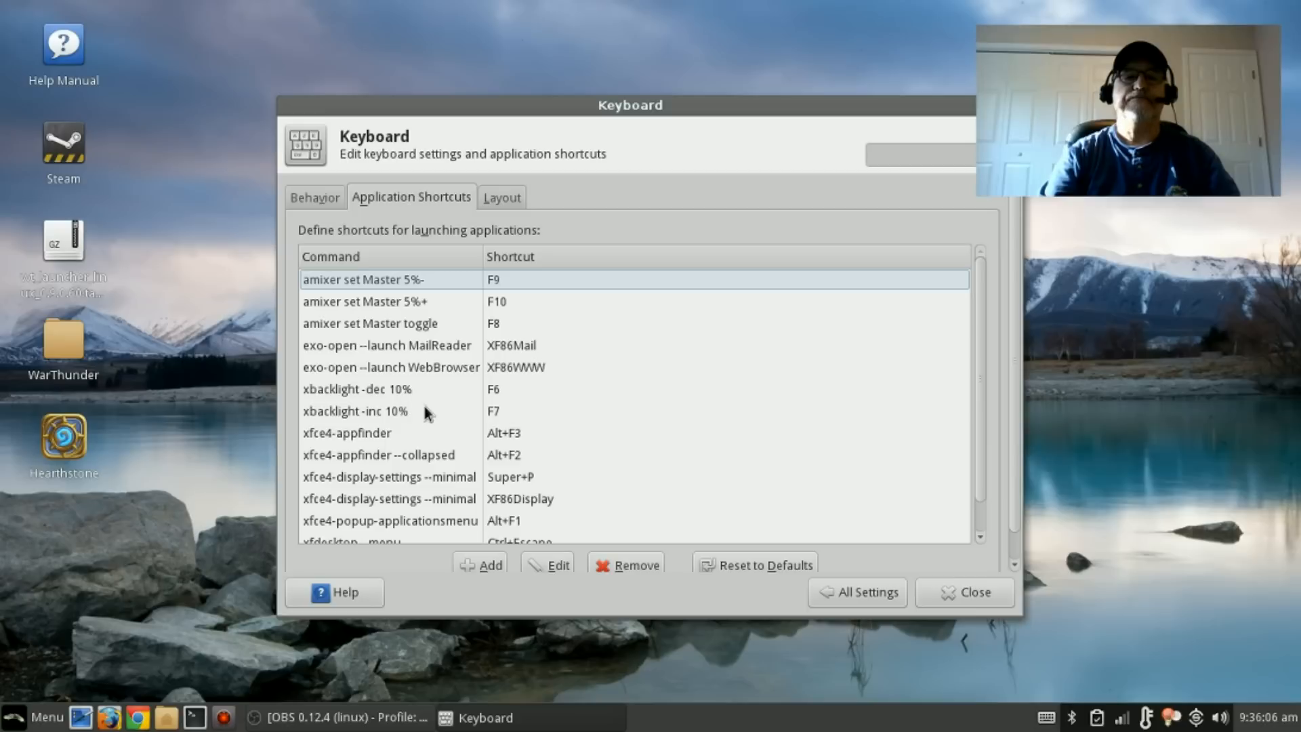
mouse_move(442, 486)
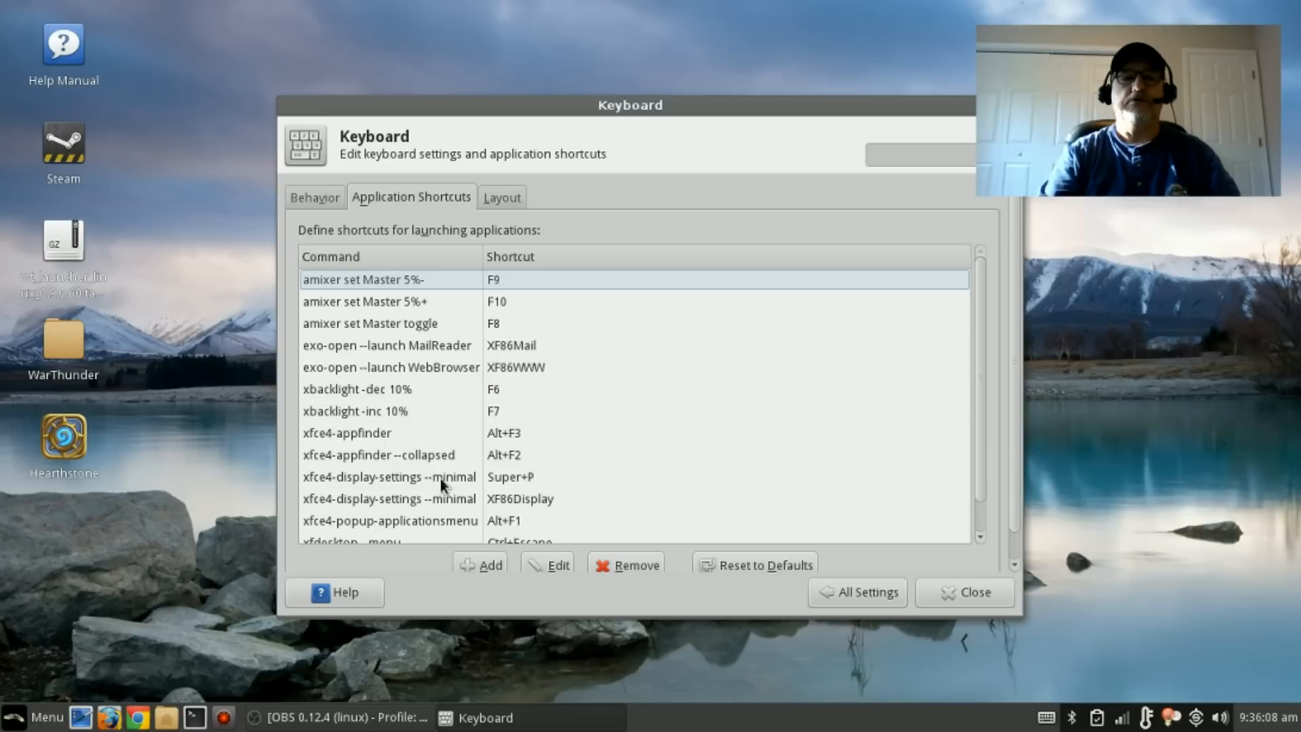
Add a new shortcut with the command 'xbacklight -dec 10%' entered
click(480, 564)
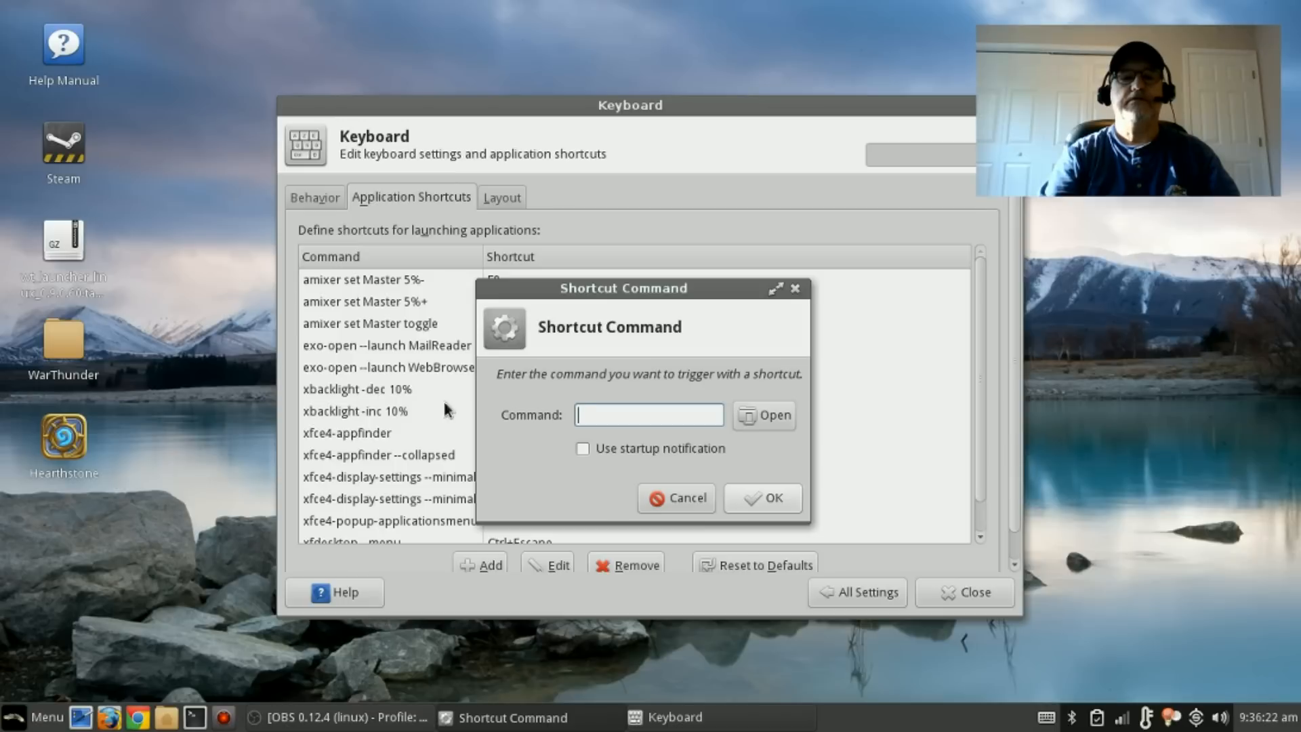
text(xb)
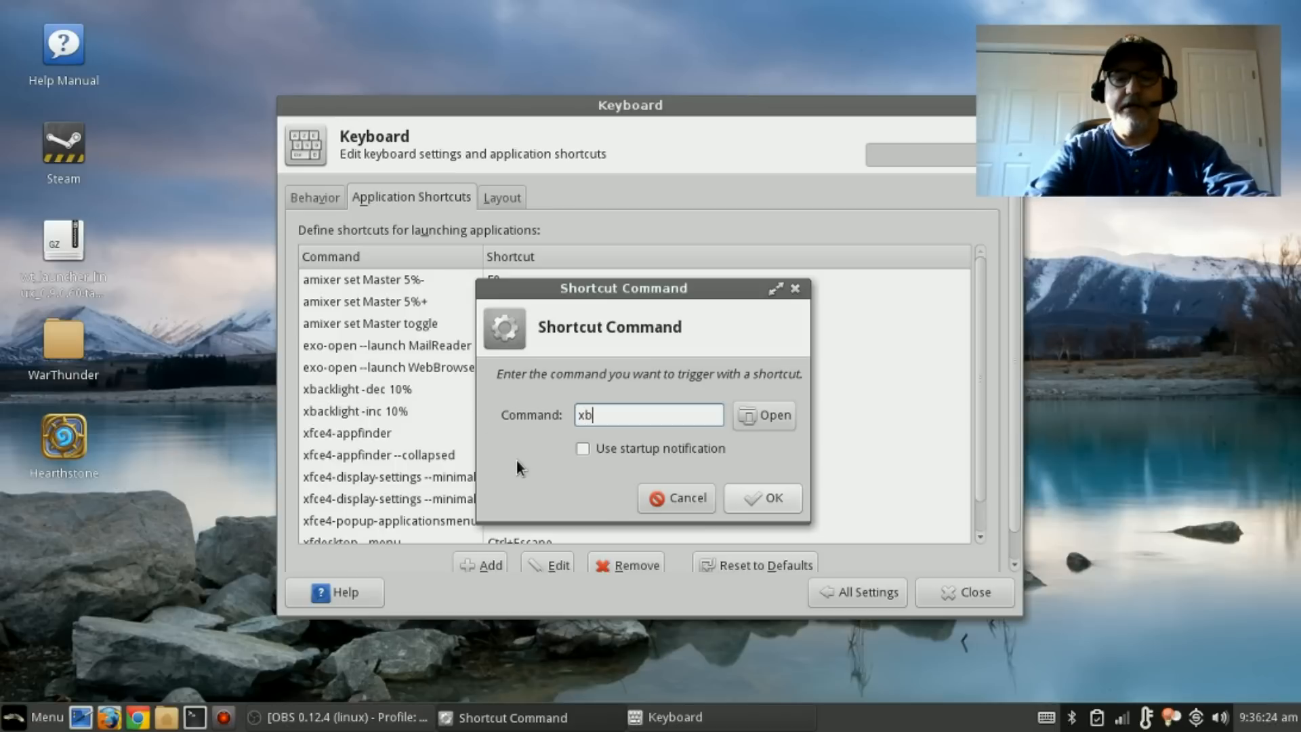
text(acklight)
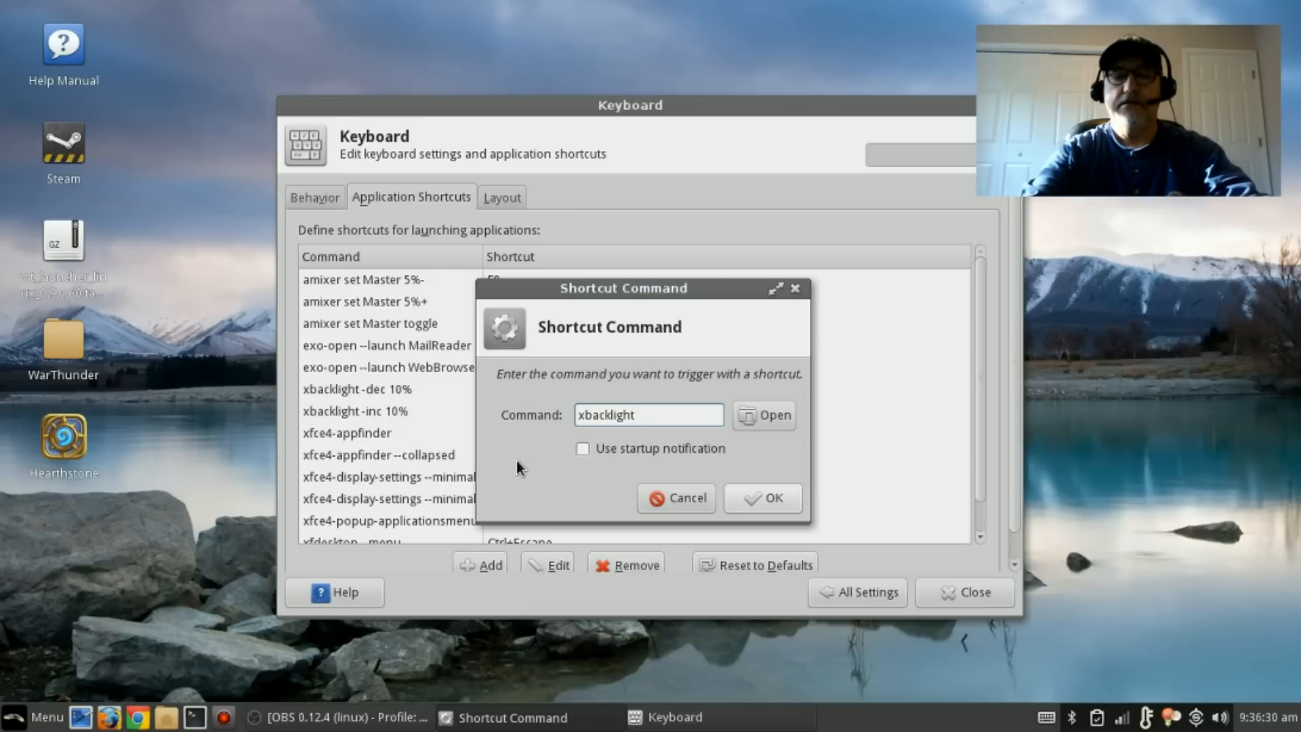
text(-de)
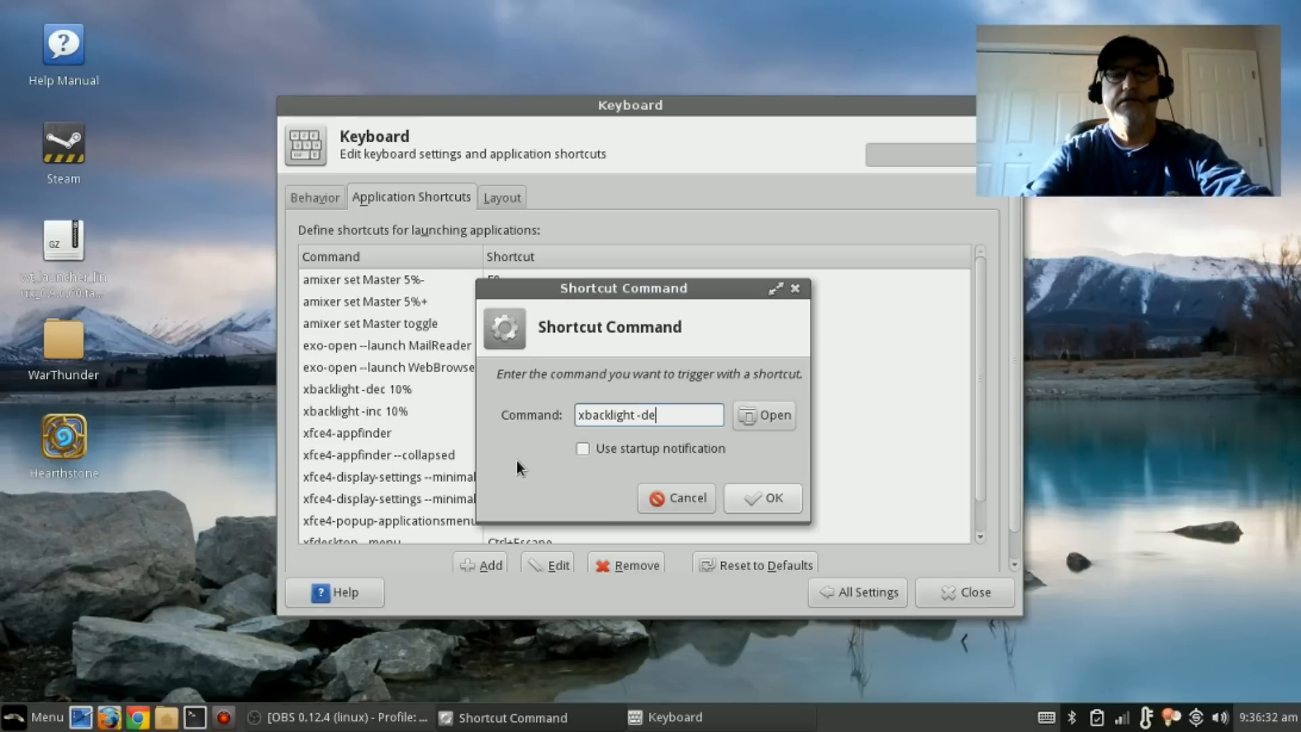
text(c)
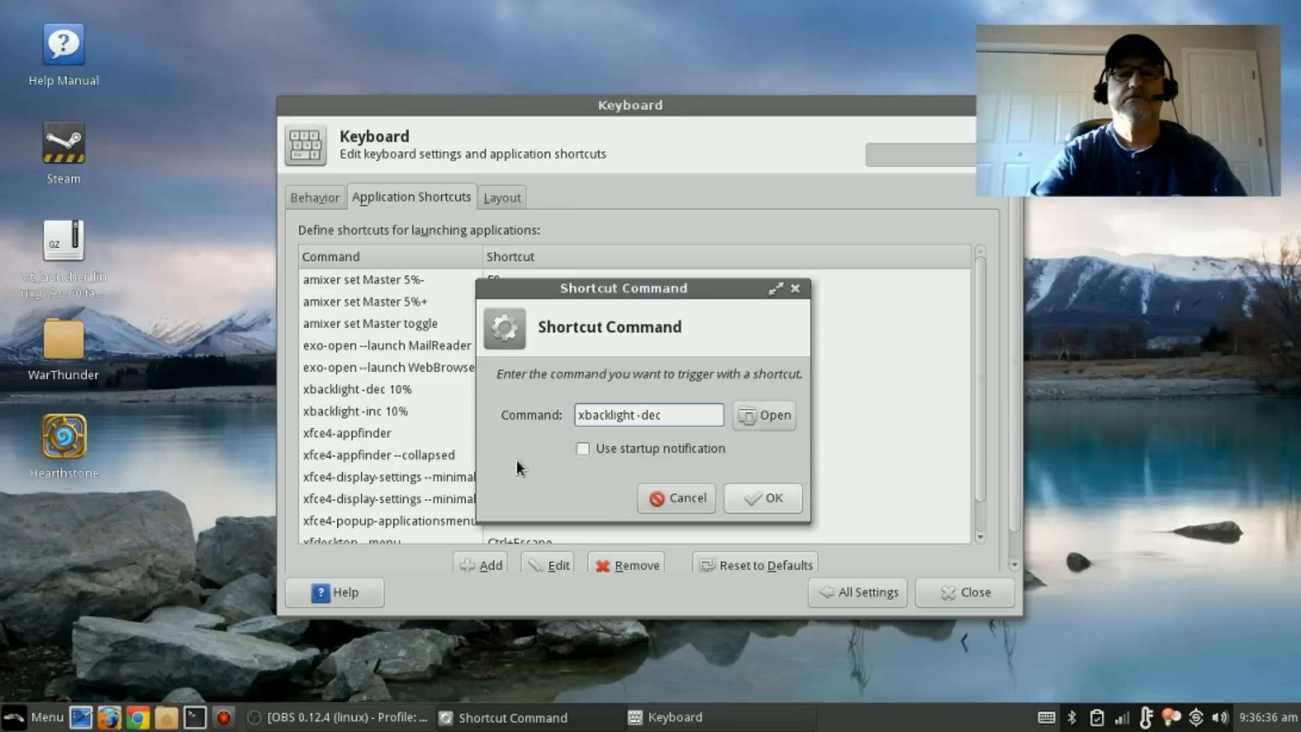
text(10)
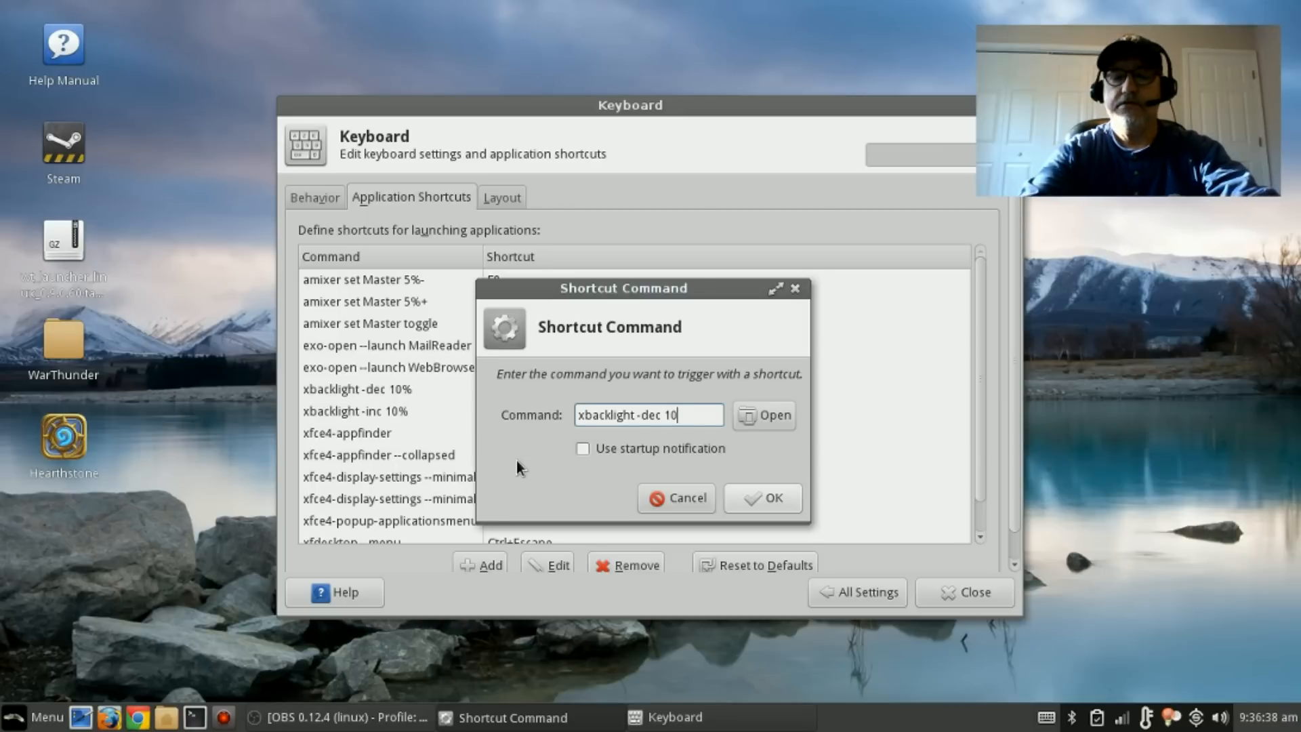
text(%)
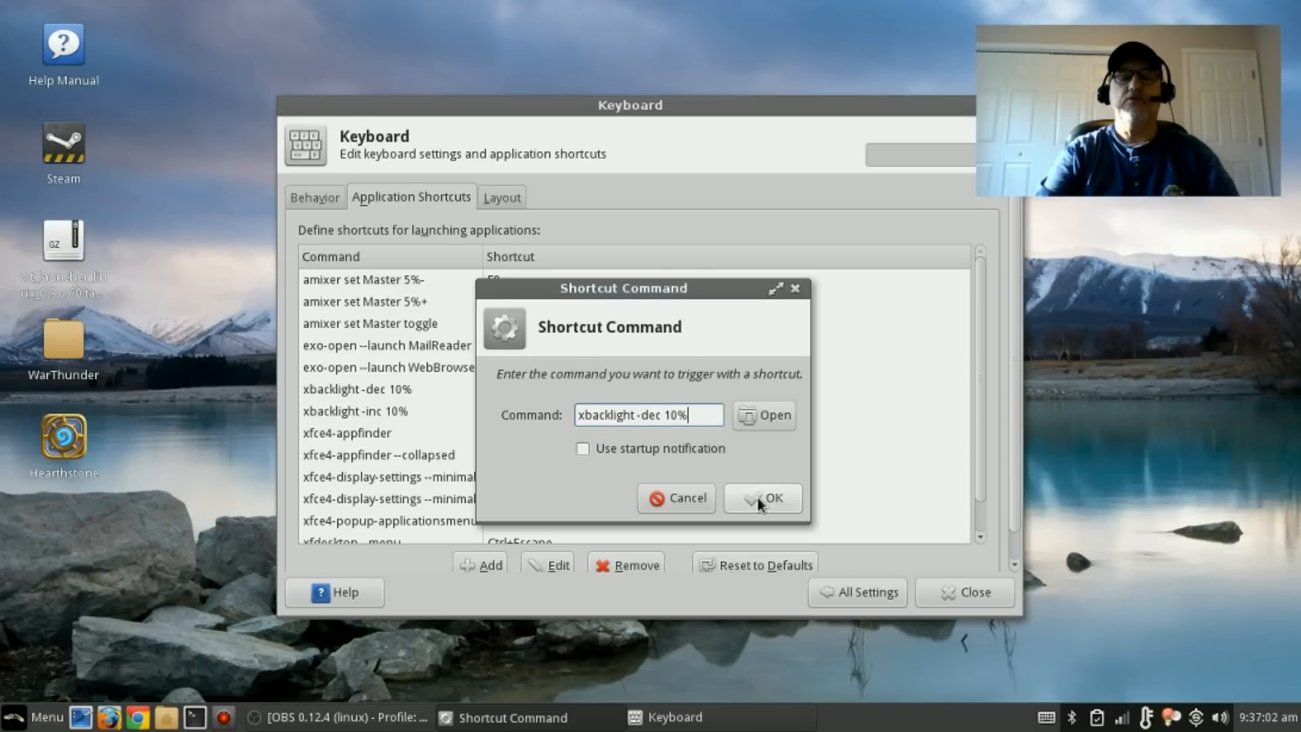
Try binding F6 to the brightness-down command, dismiss the already-in-use warning and cancel
click(762, 498)
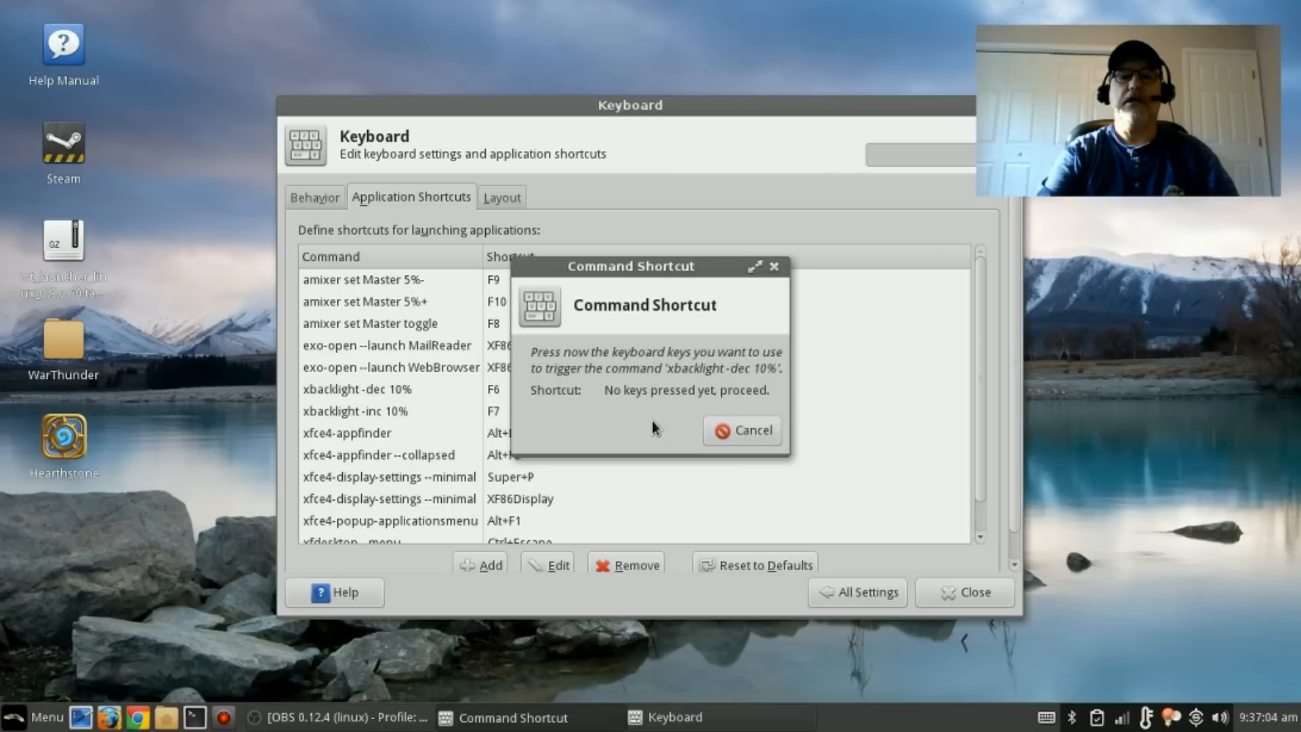
mouse_move(614, 427)
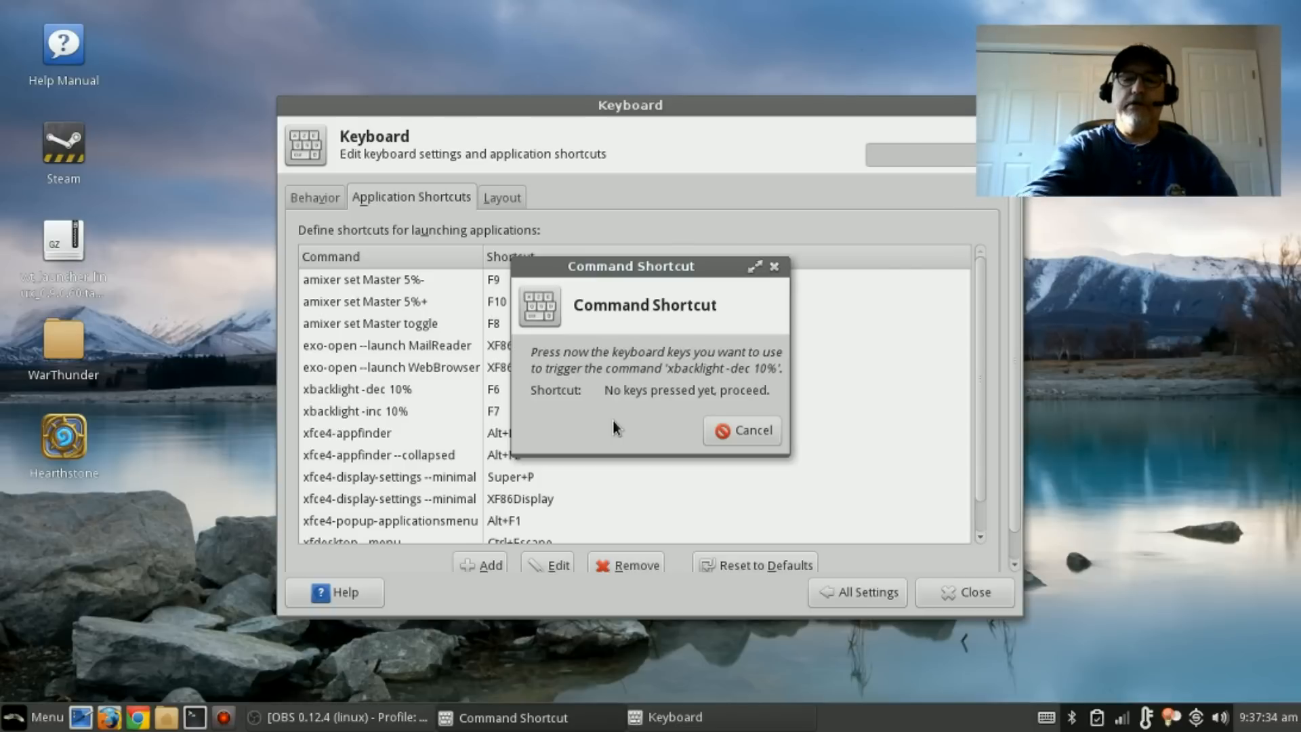
key(F6)
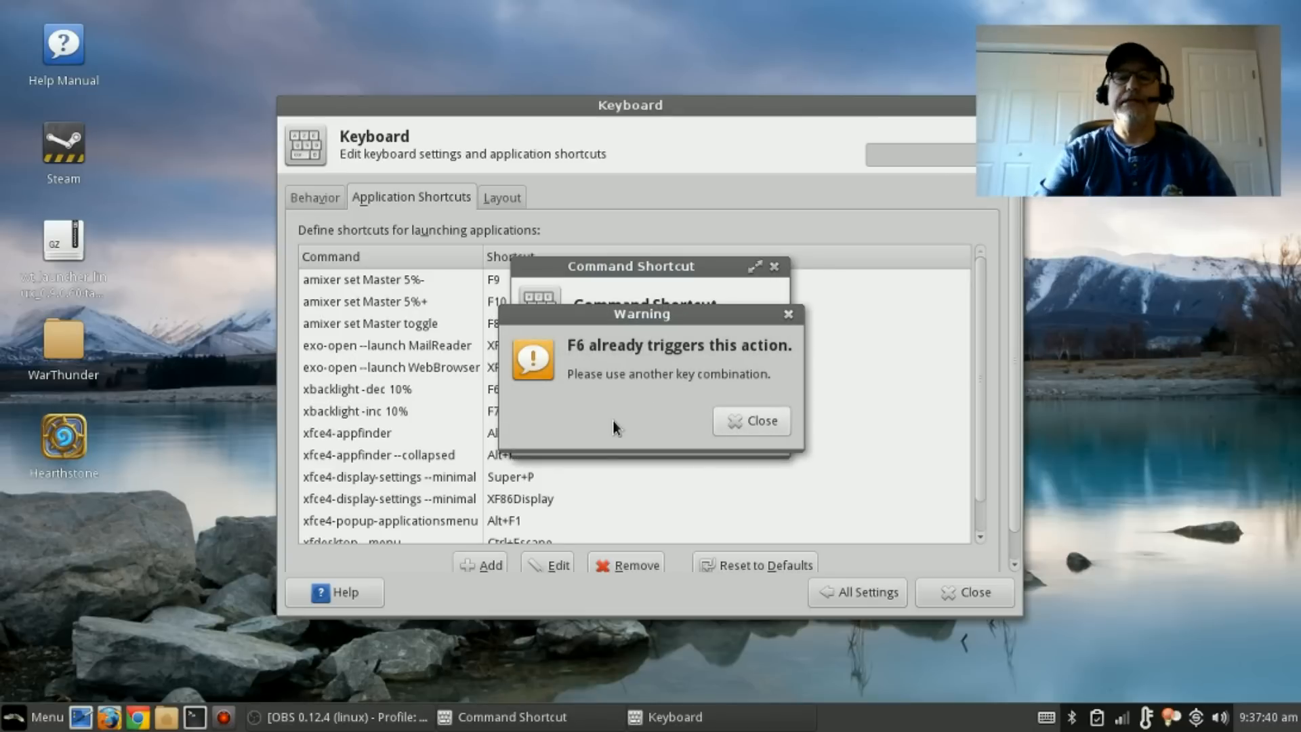
click(750, 420)
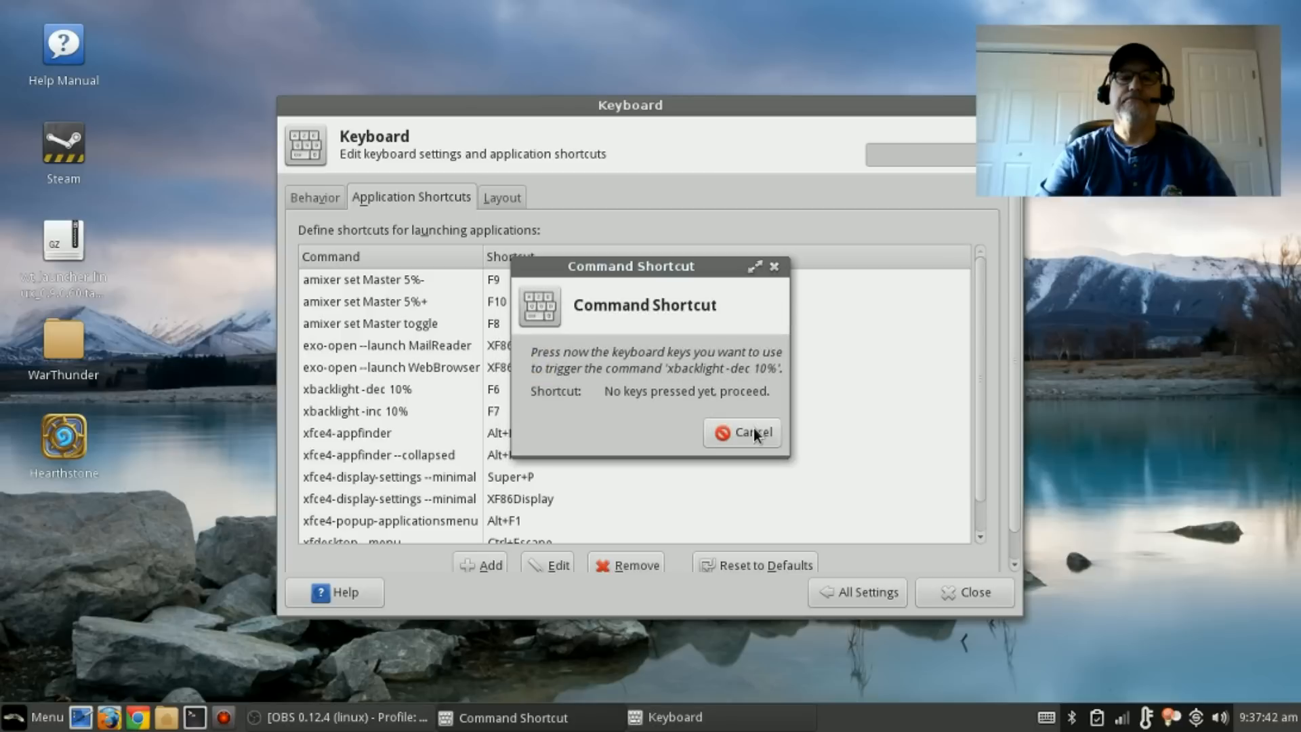
click(742, 433)
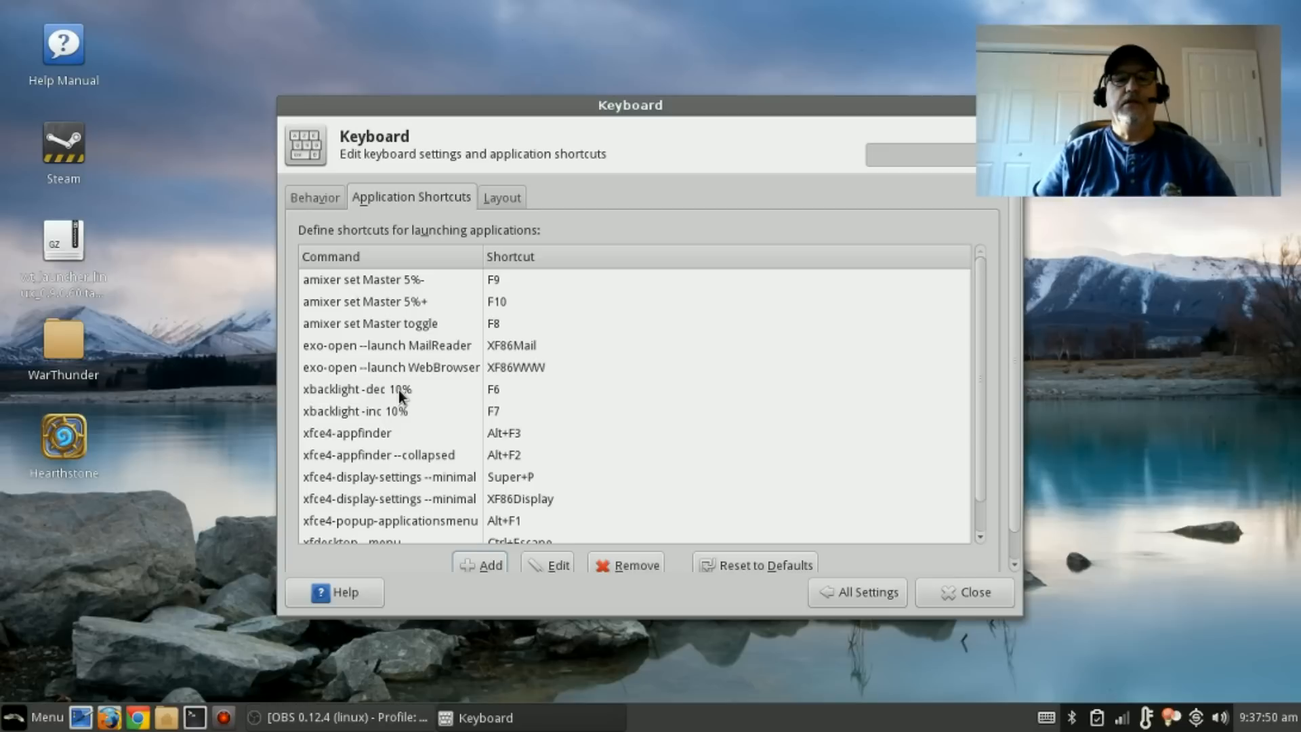
mouse_move(376, 424)
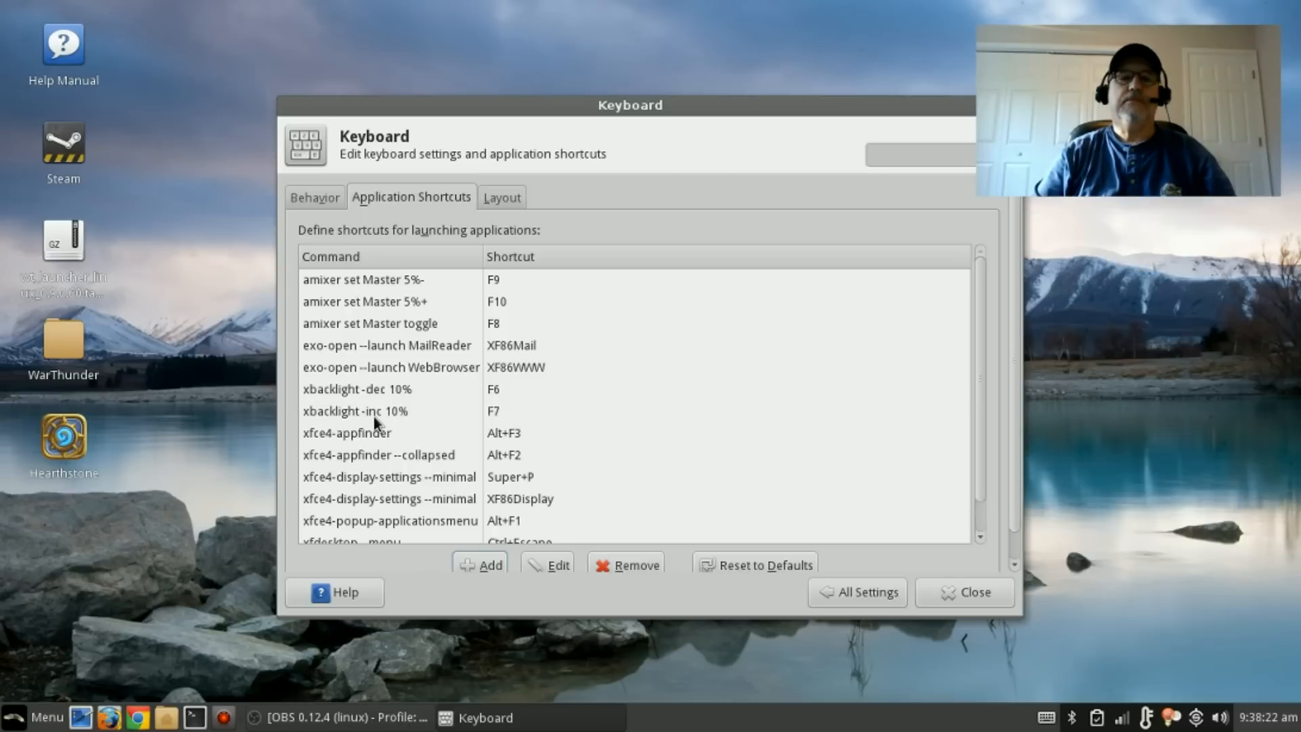
mouse_move(427, 348)
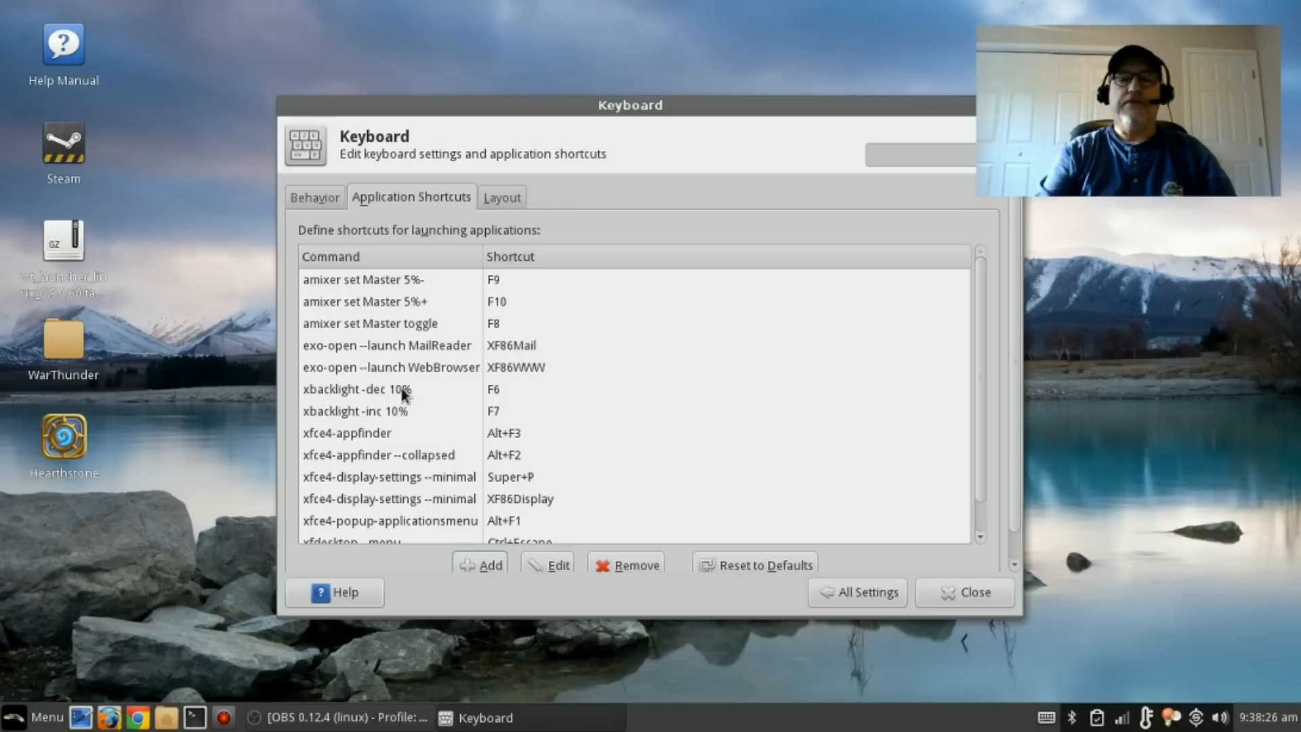
mouse_move(529, 473)
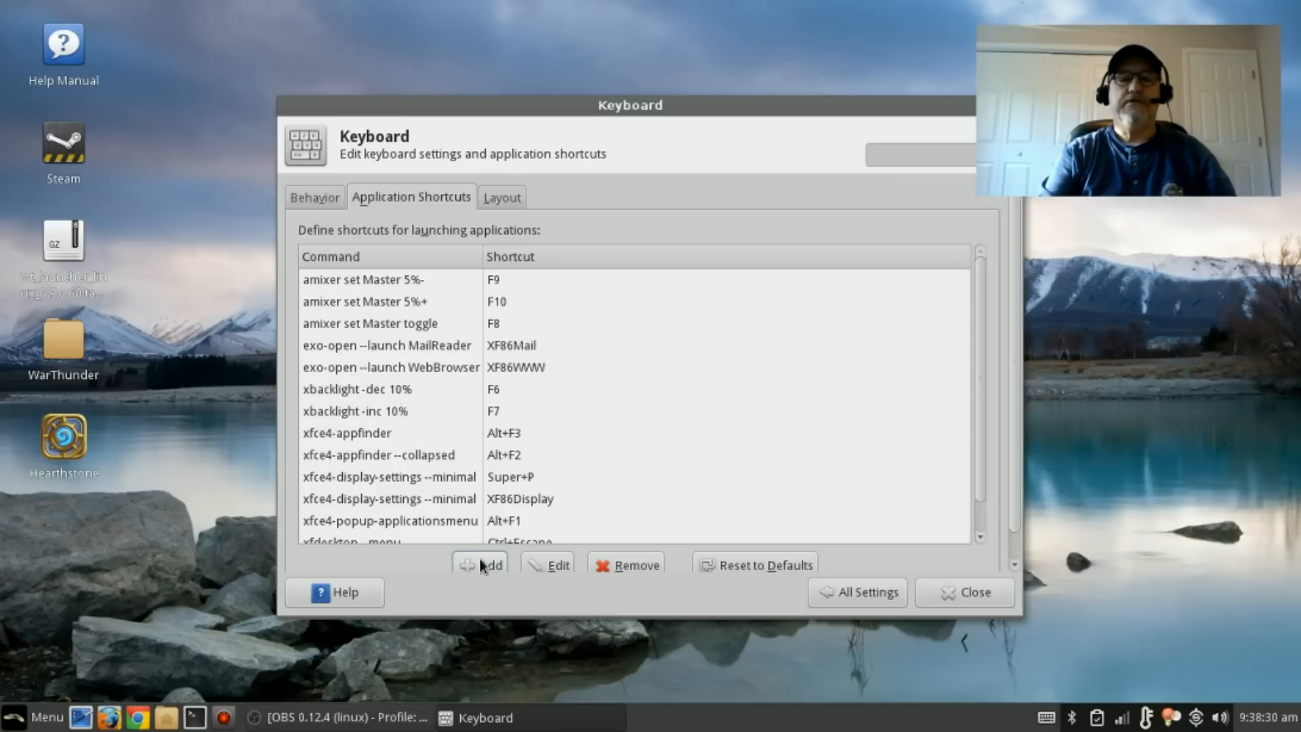
click(482, 564)
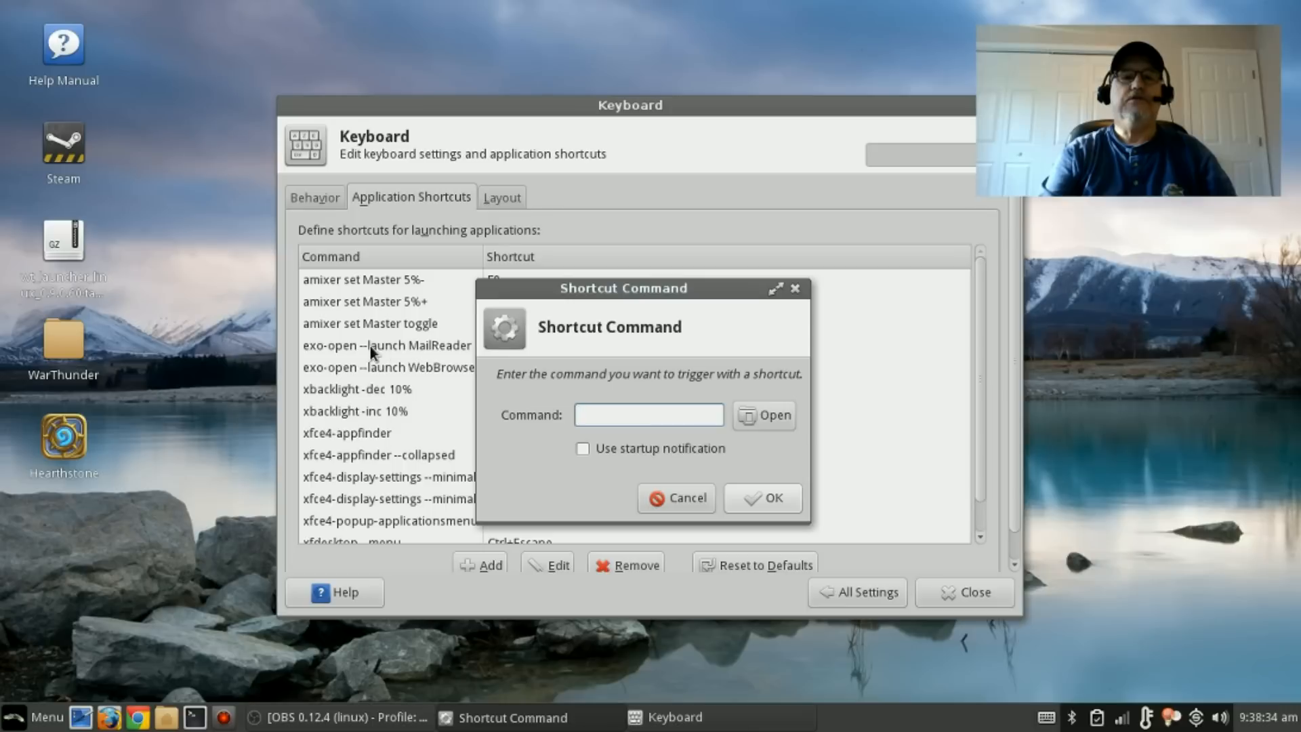
mouse_move(332, 290)
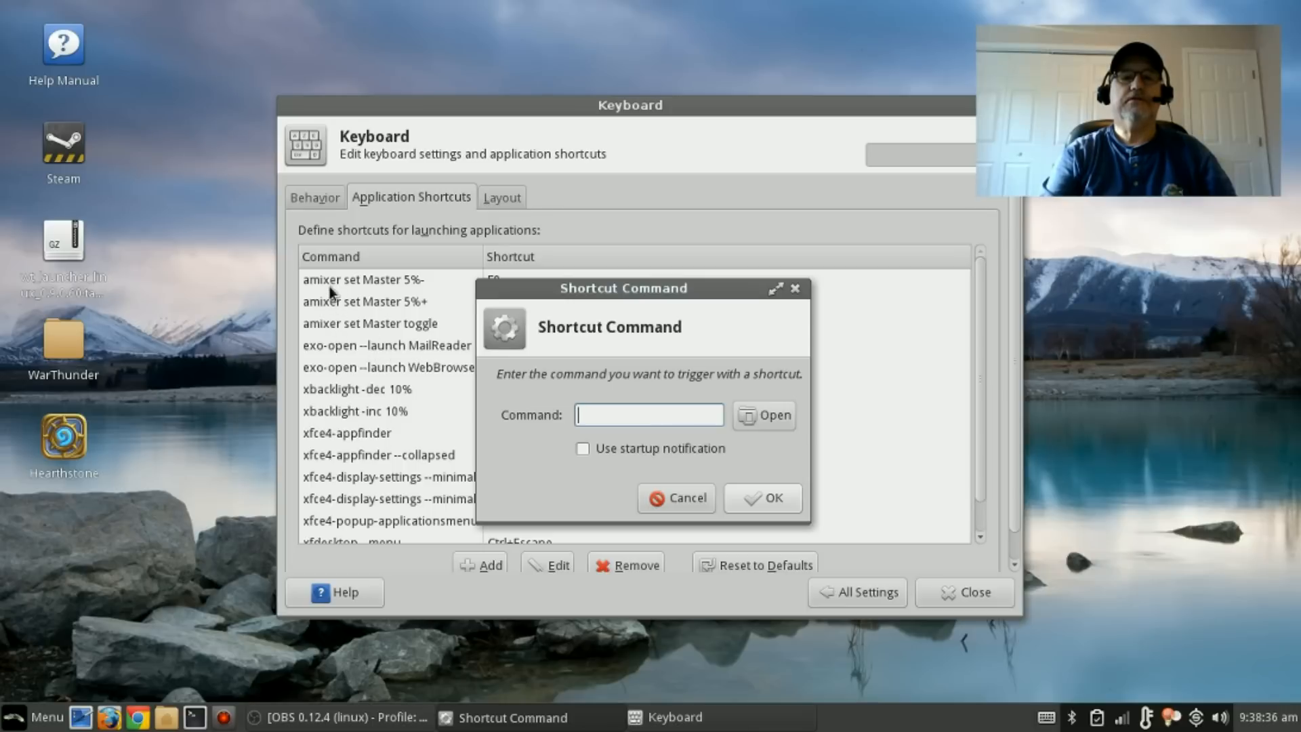
mouse_move(332, 324)
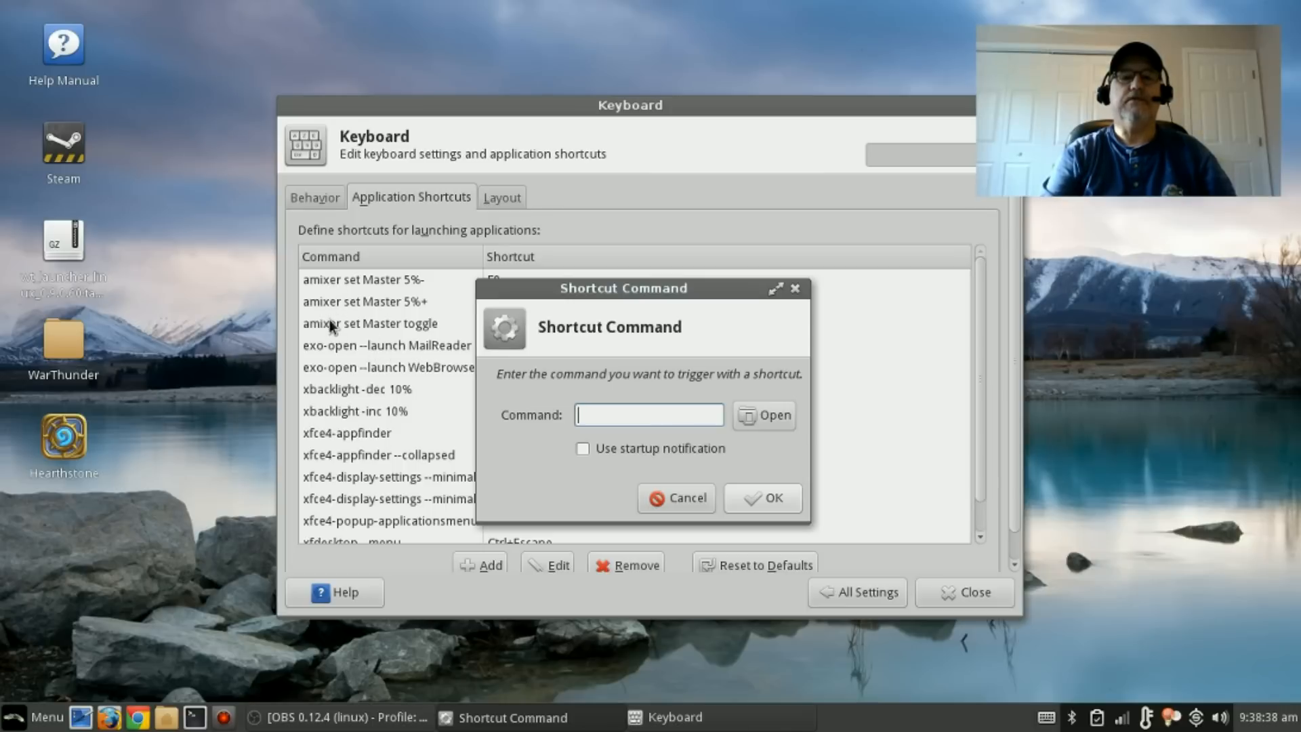
mouse_move(509, 445)
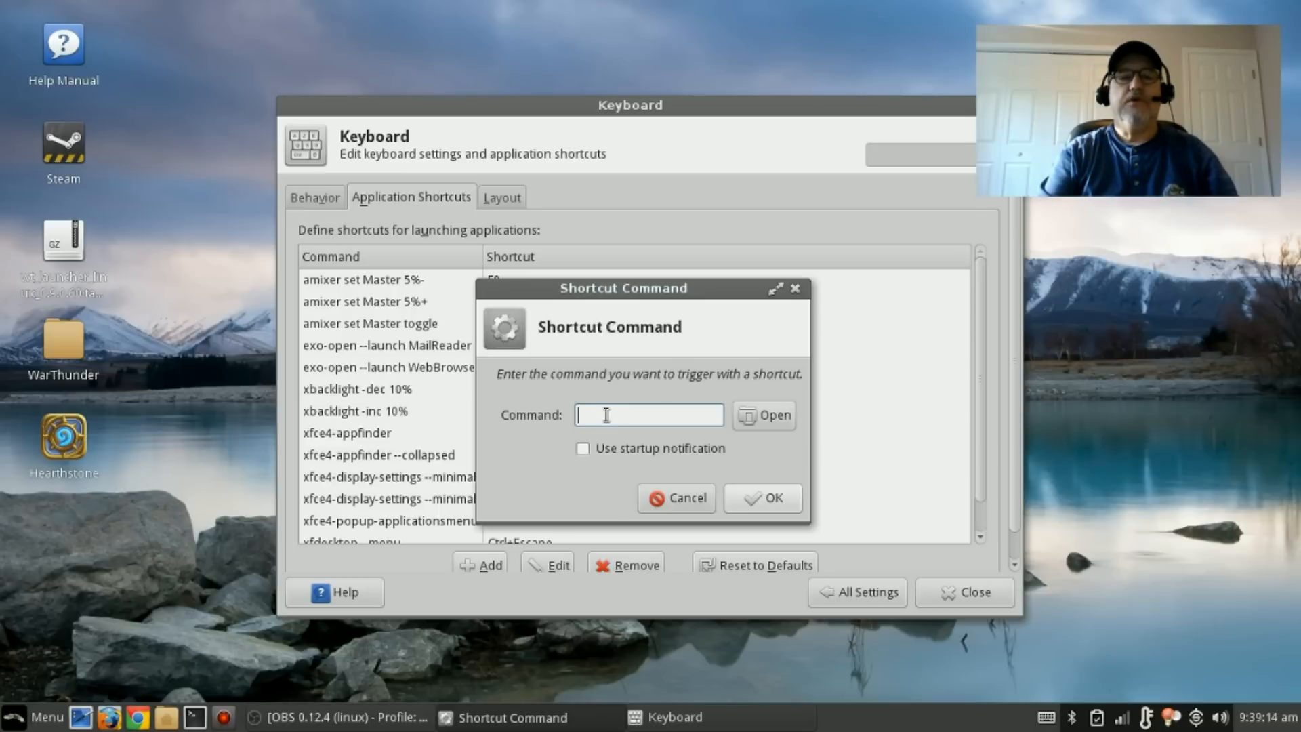
Enter 'amixer set Master toggle' as the new shortcut's command
text(a)
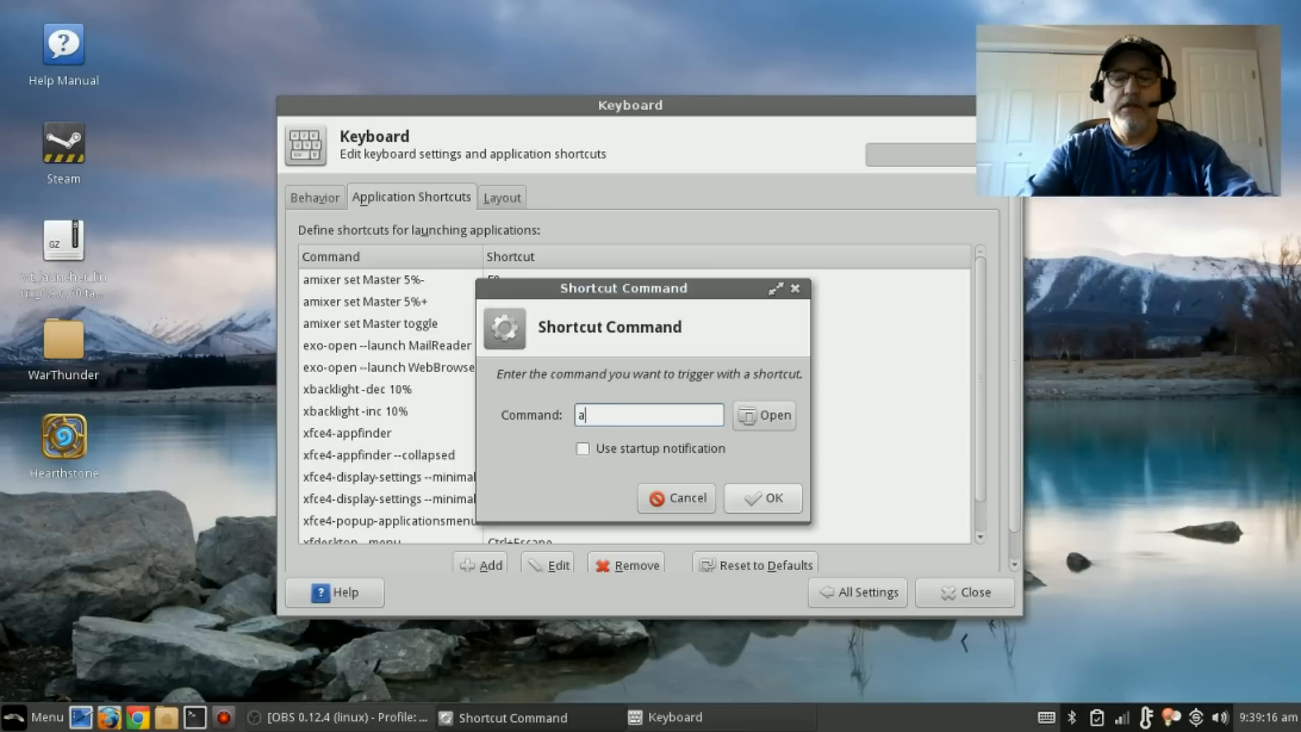
text(mixer)
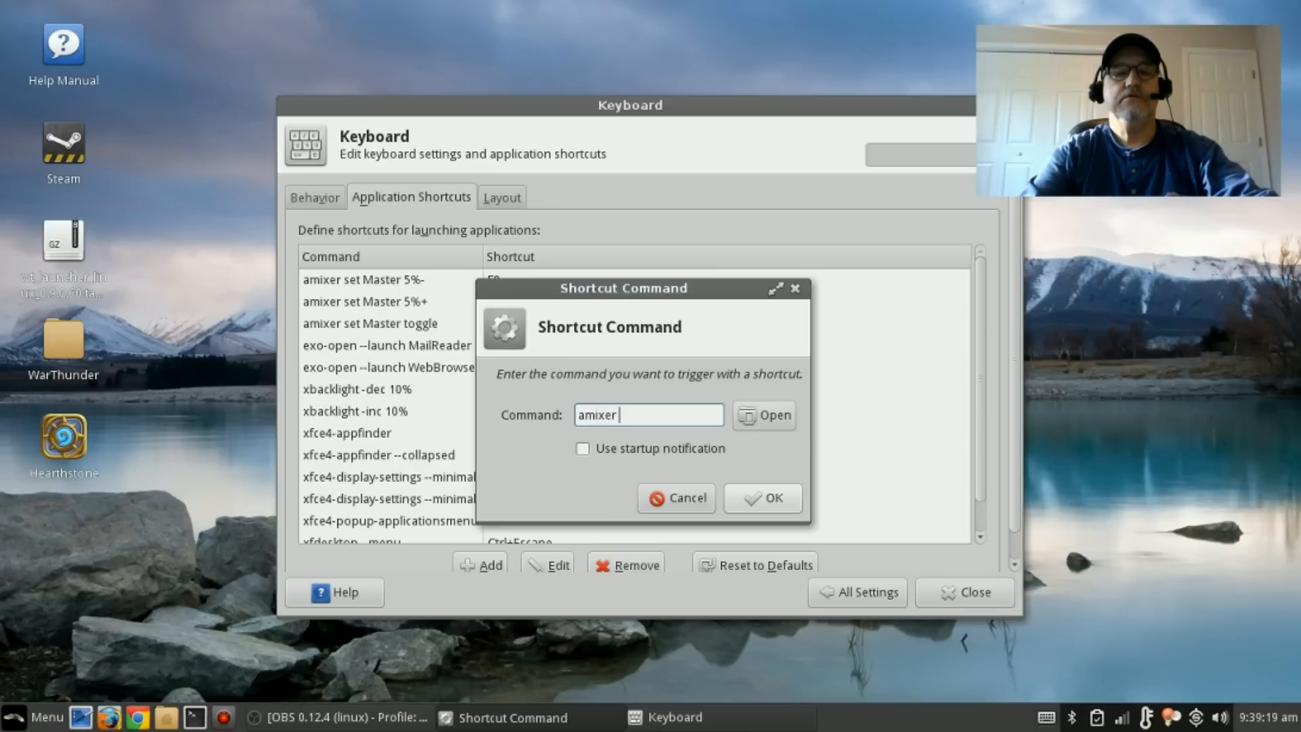
text(set)
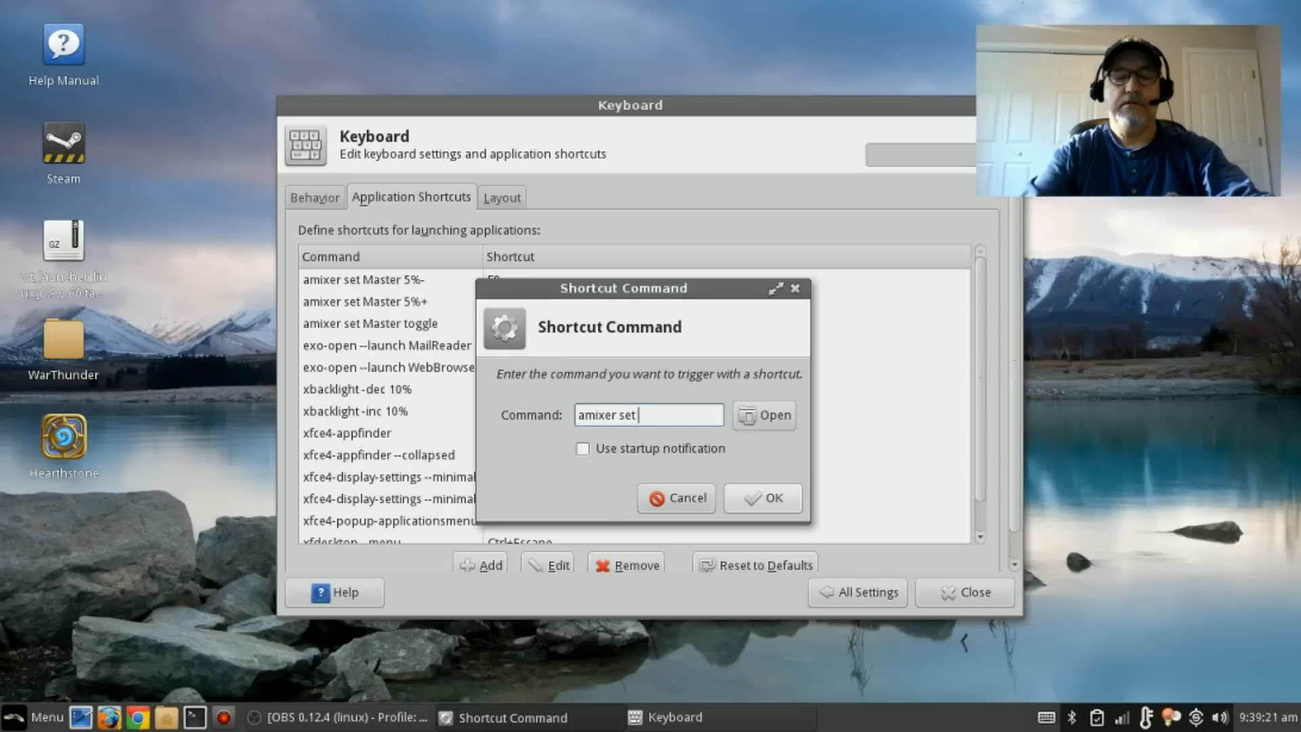
text(Master)
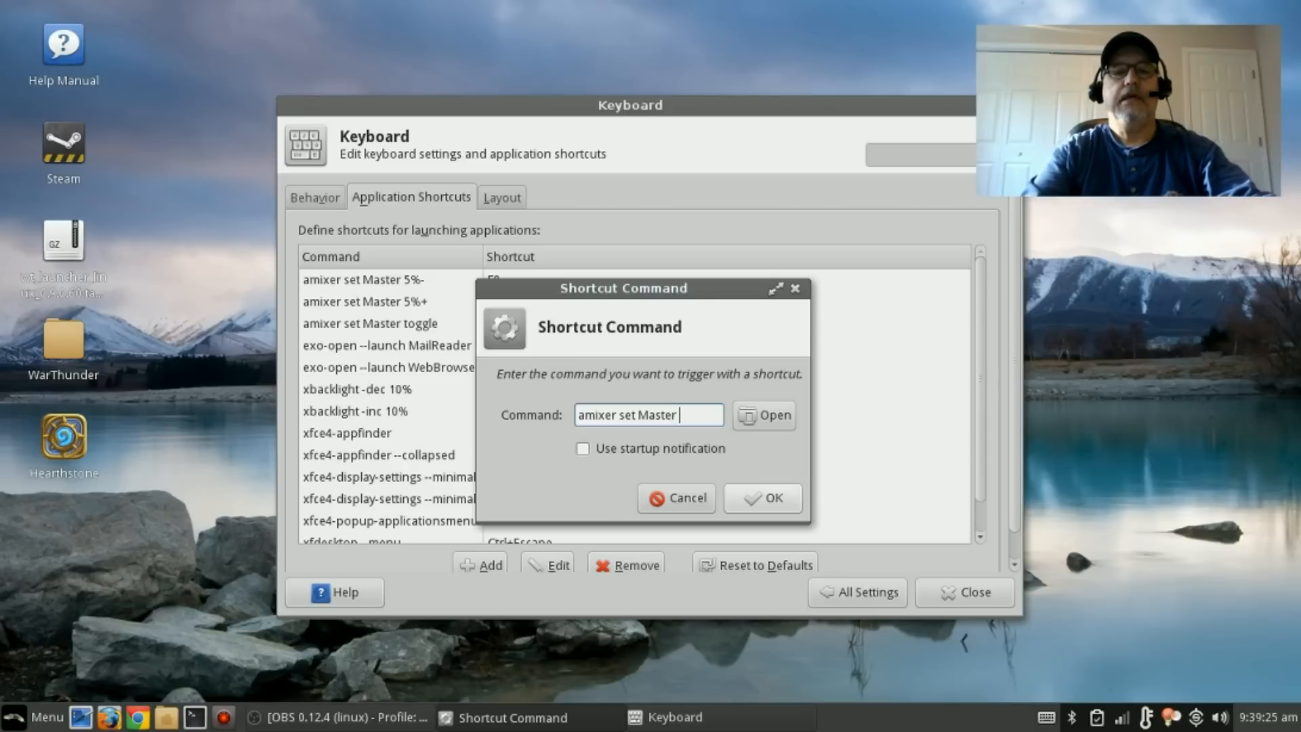
text(toggle)
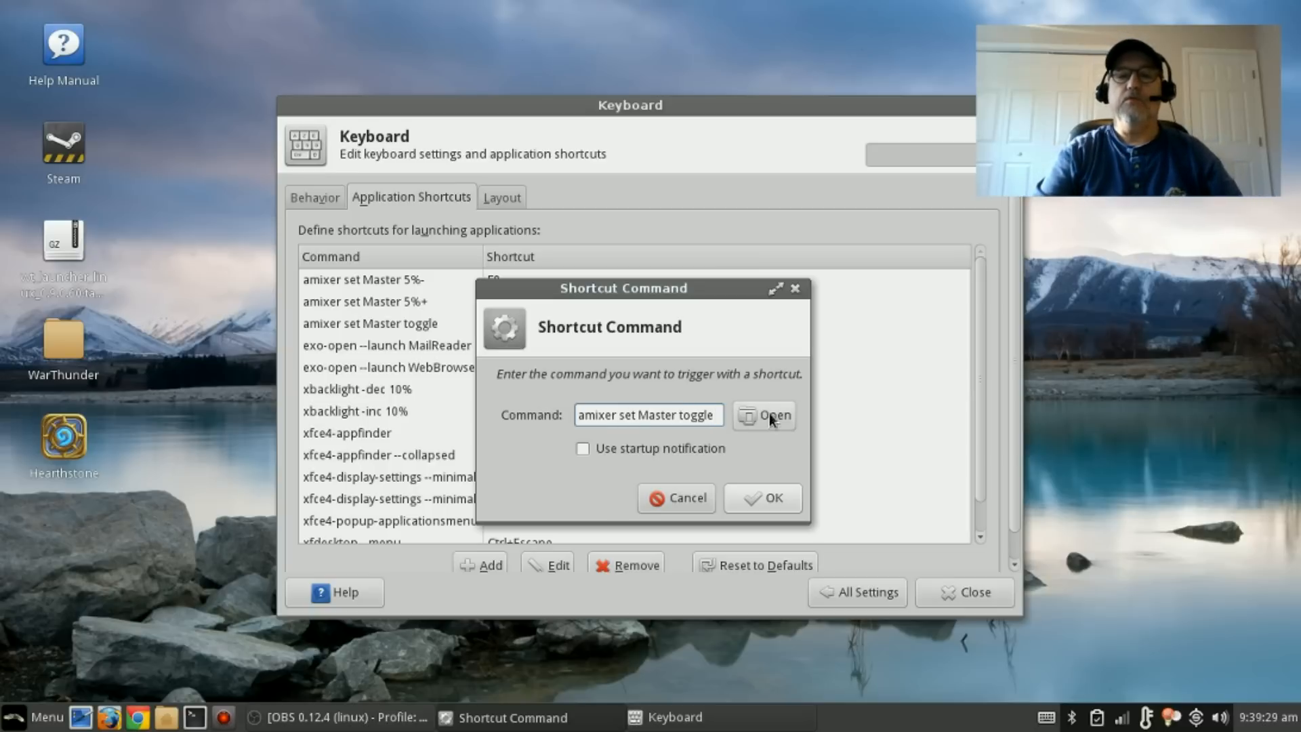
Try binding F8 to the toggle command and dismiss the already-in-use warning
click(760, 497)
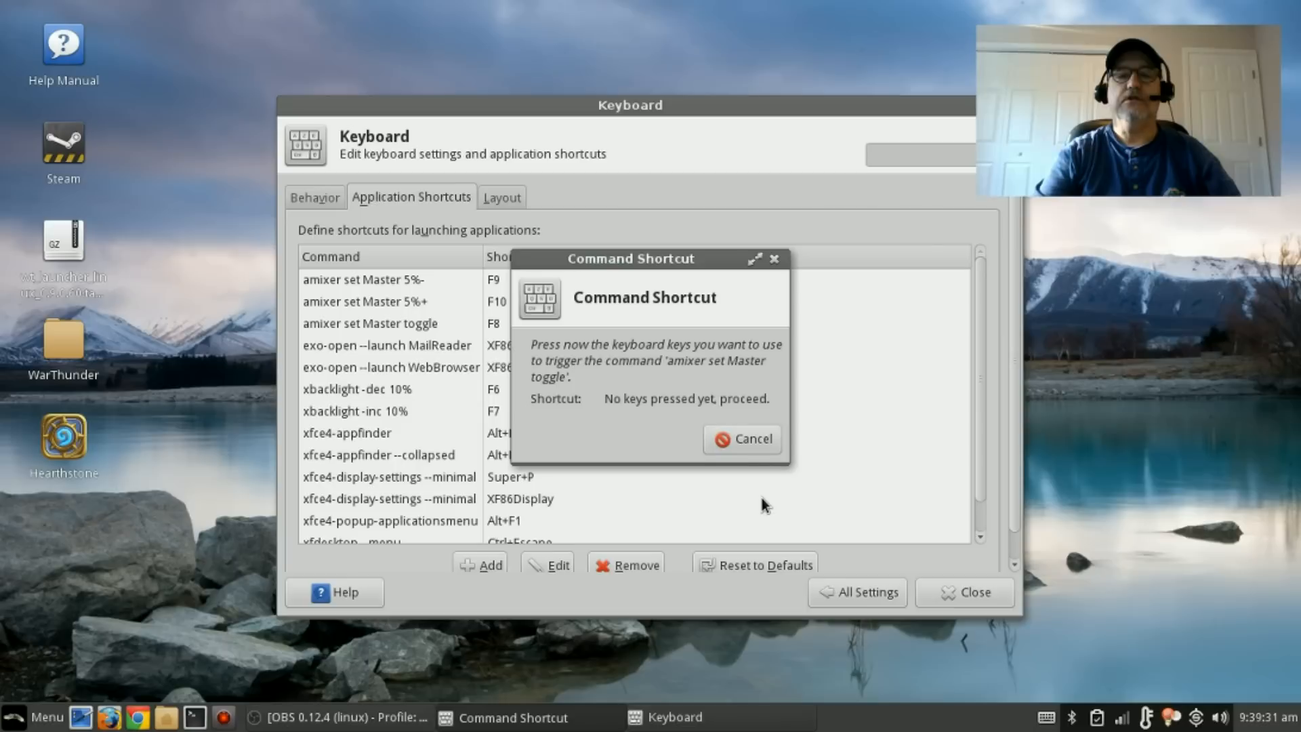
mouse_move(689, 397)
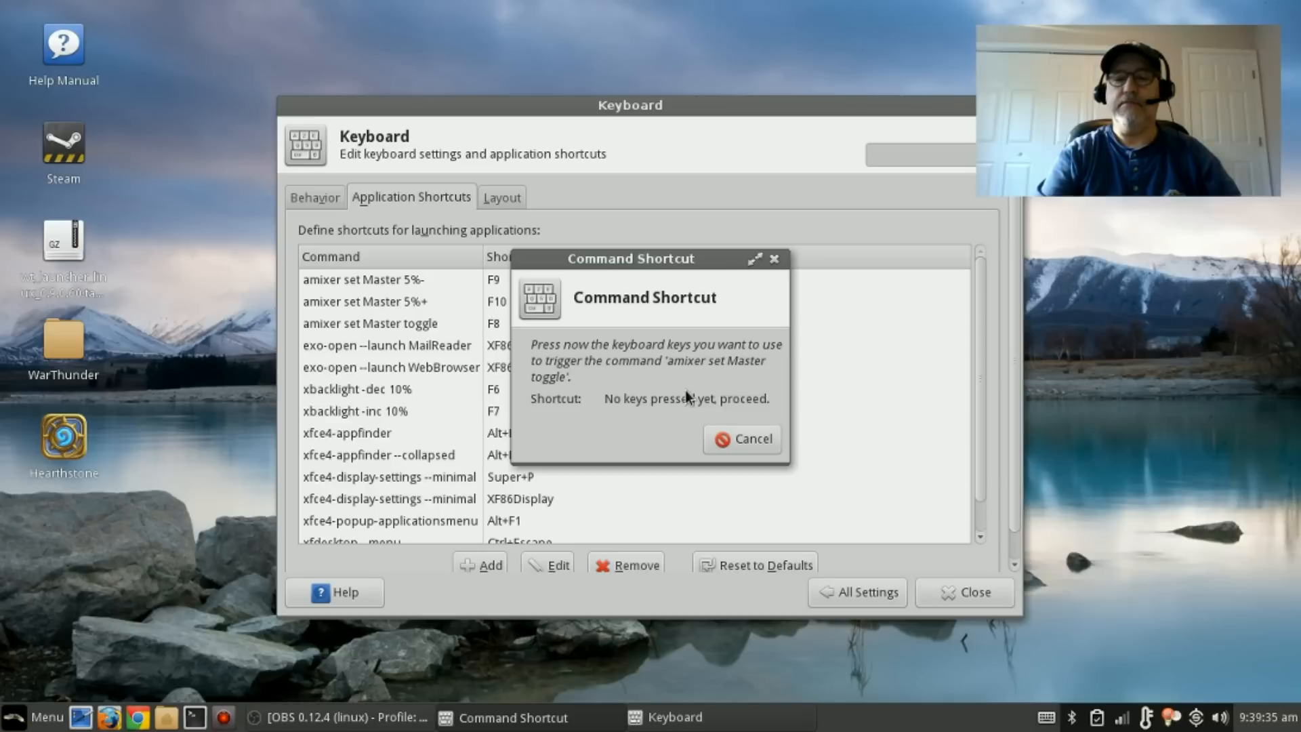
mouse_move(642, 434)
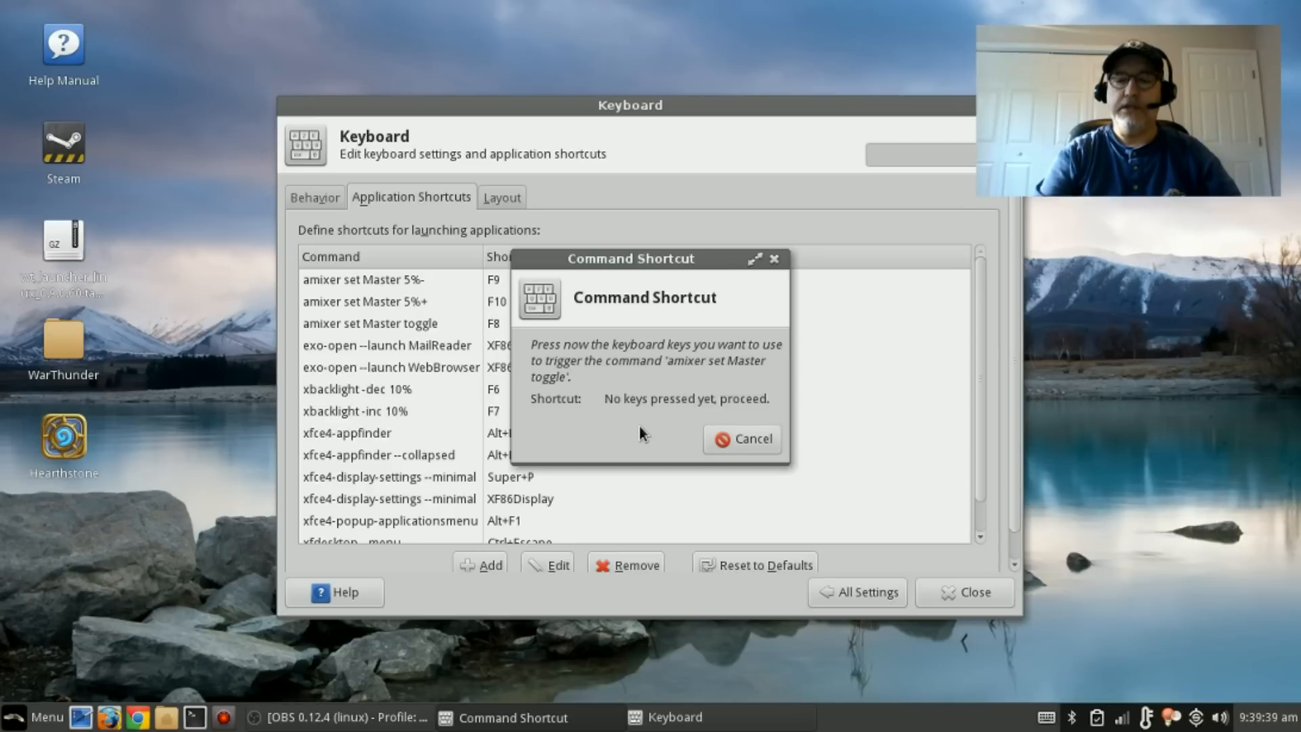
key(F8)
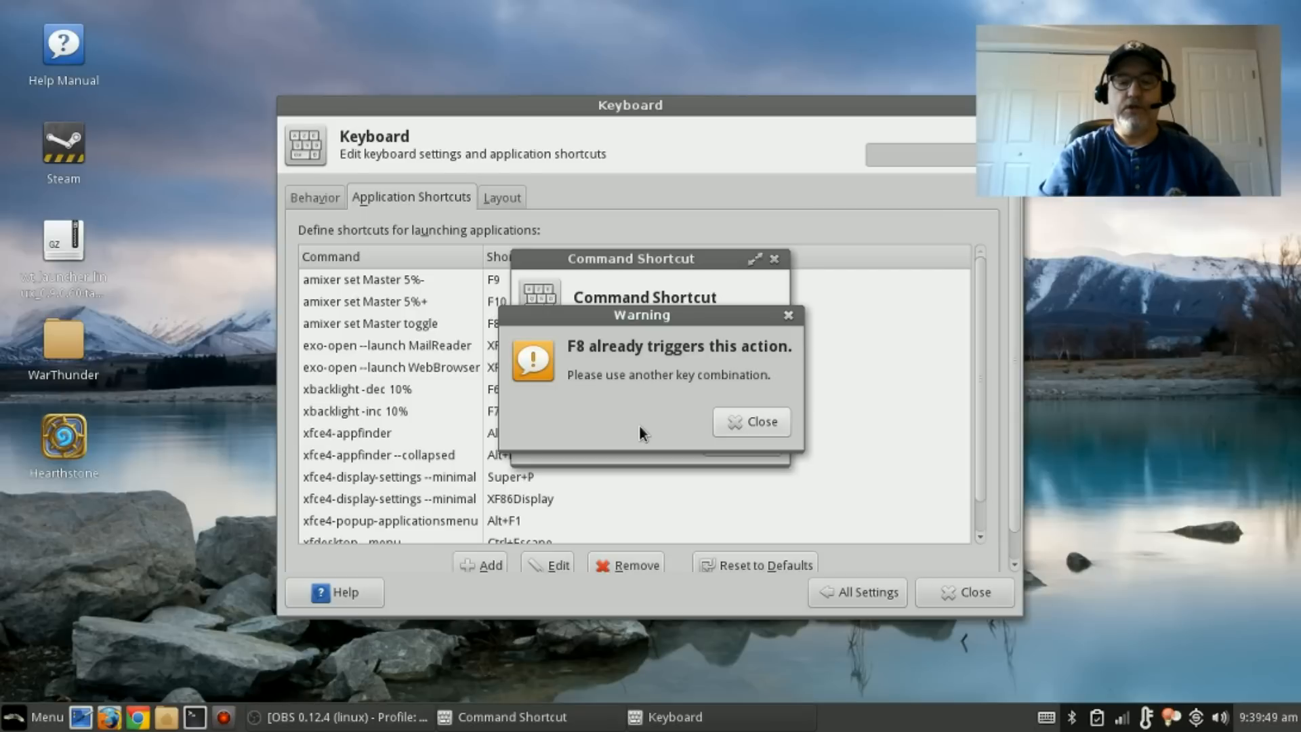
mouse_move(757, 429)
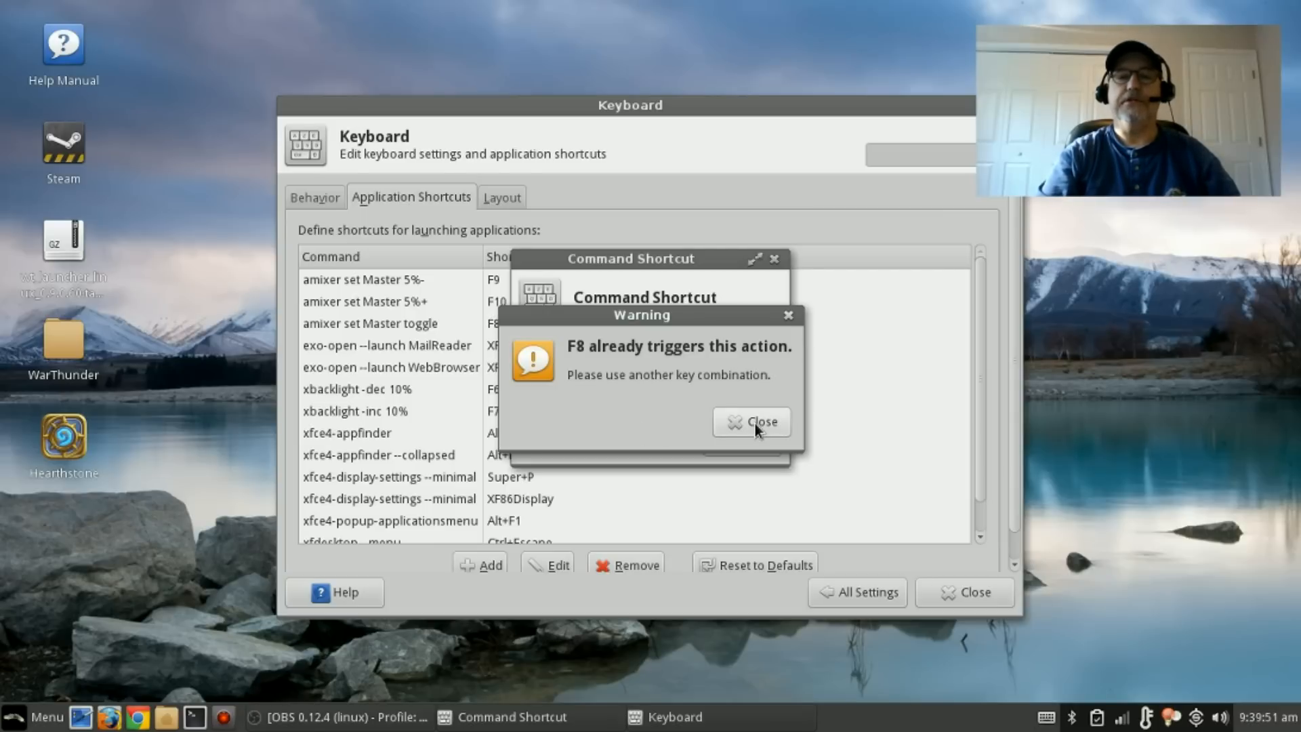
click(751, 422)
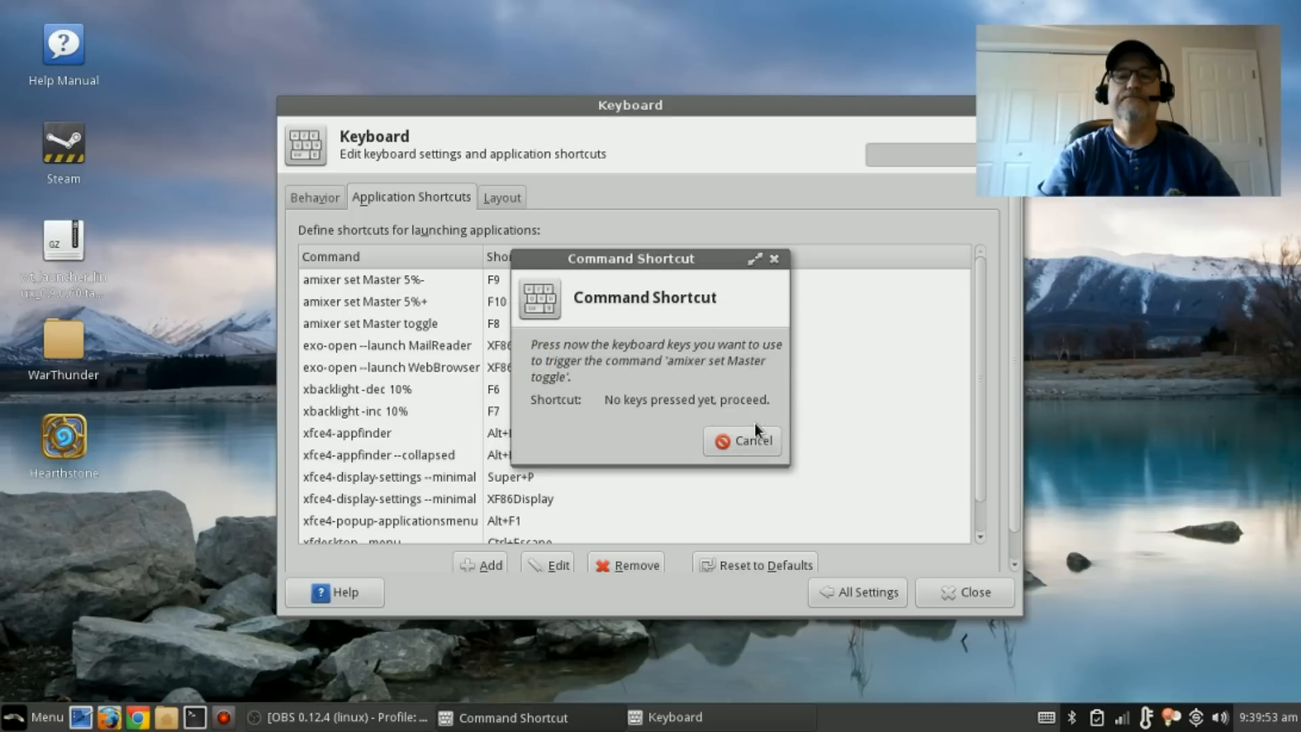
Cancel the key capture, start another shortcut and cancel it, leaving the list unchanged
click(743, 440)
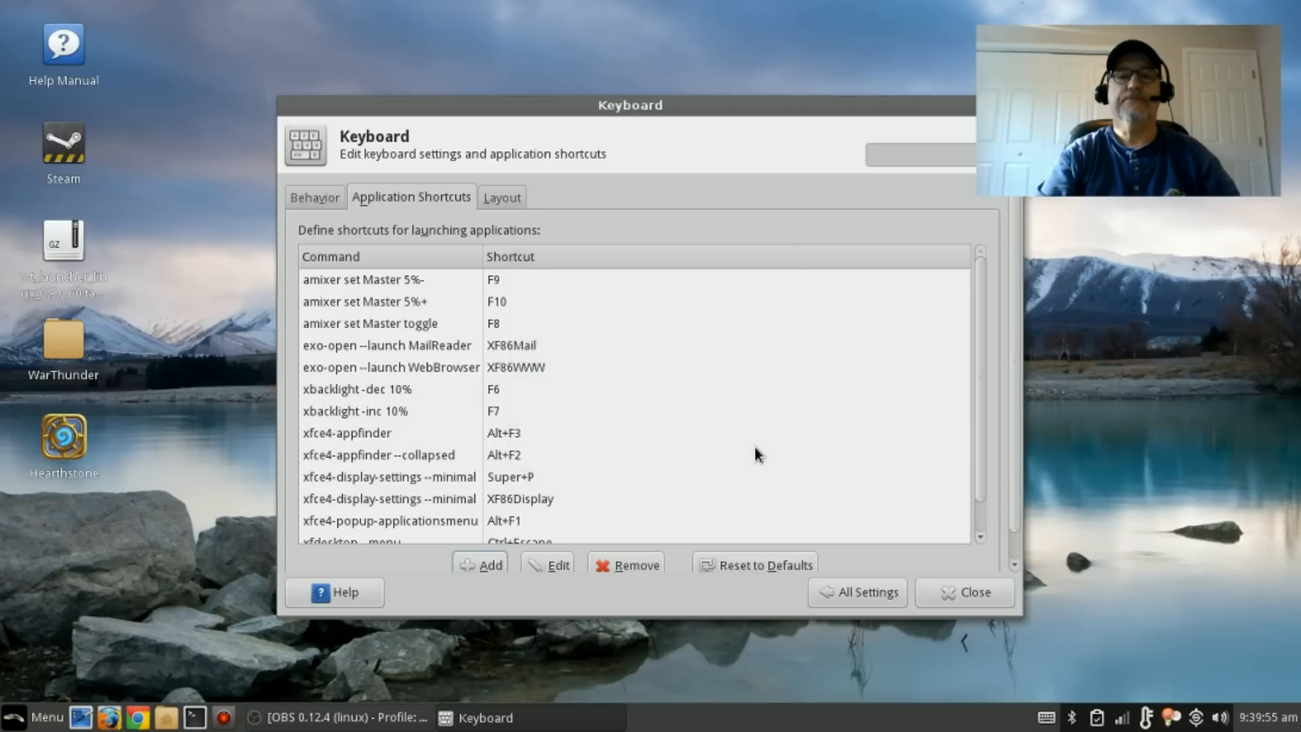
mouse_move(387, 285)
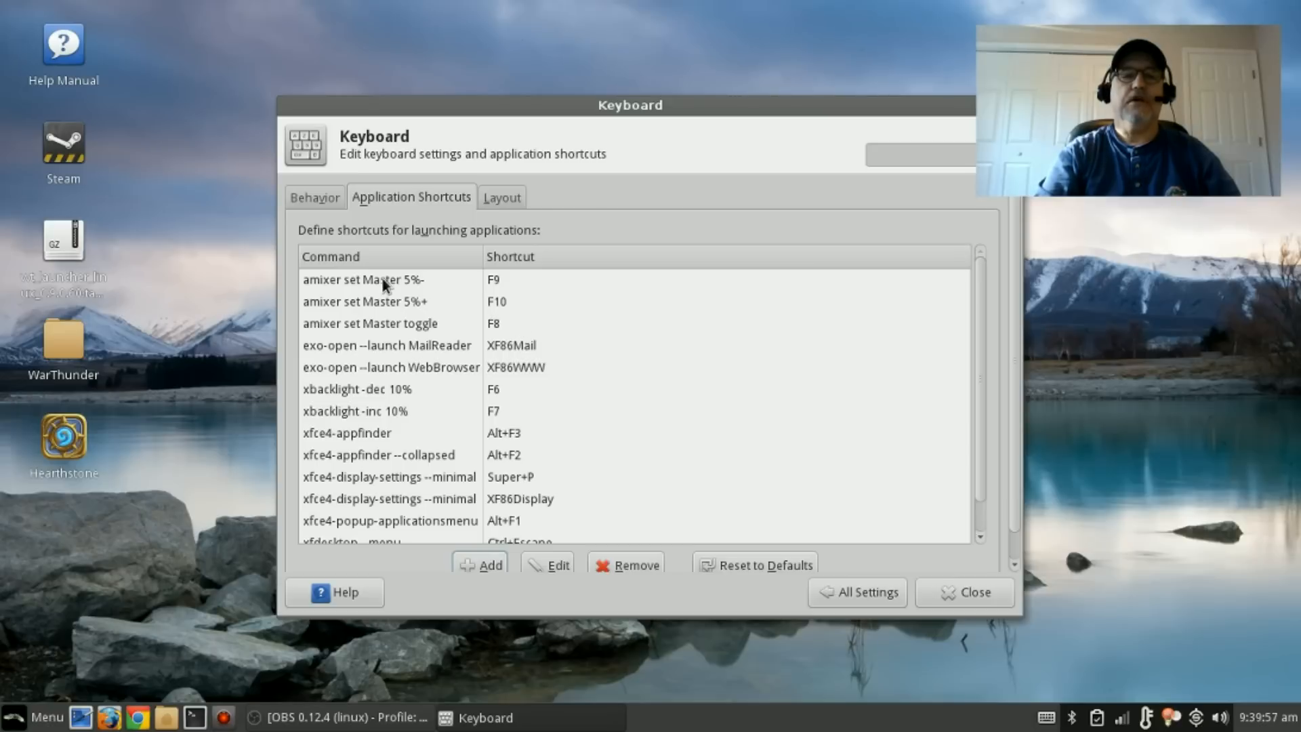
mouse_move(374, 407)
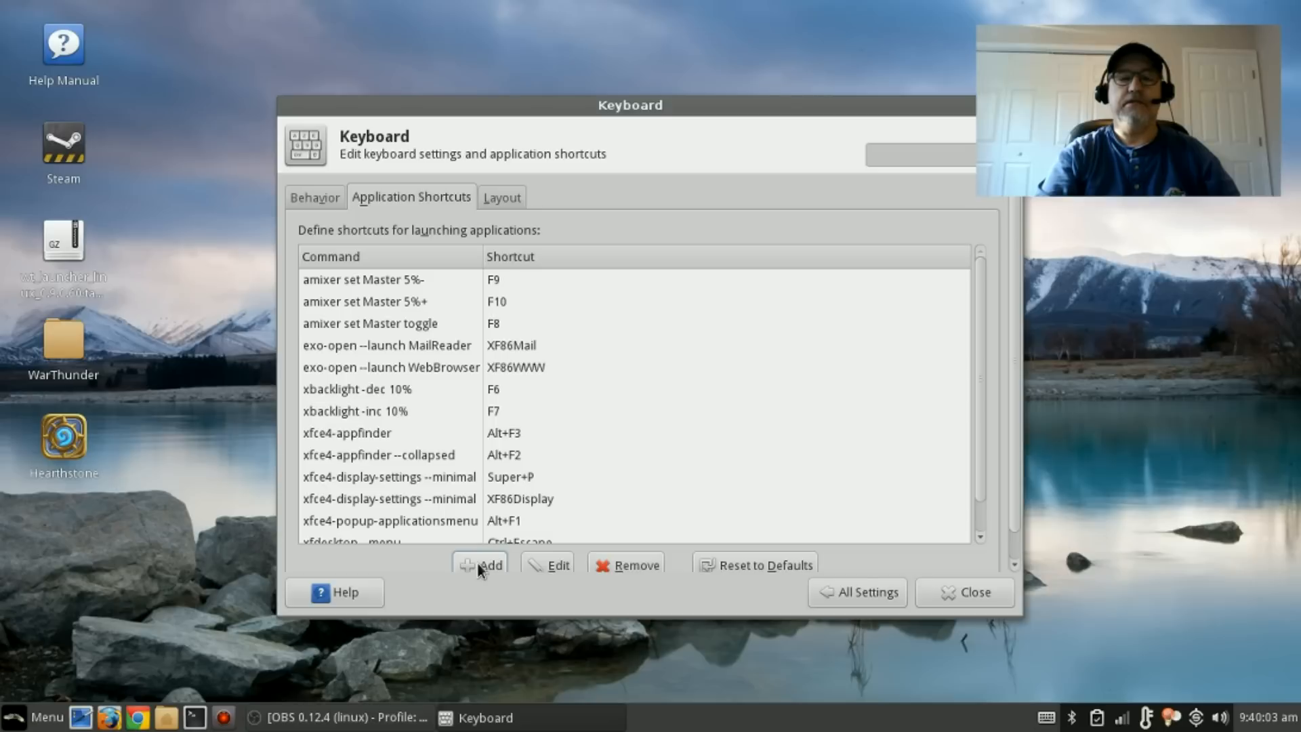
click(480, 564)
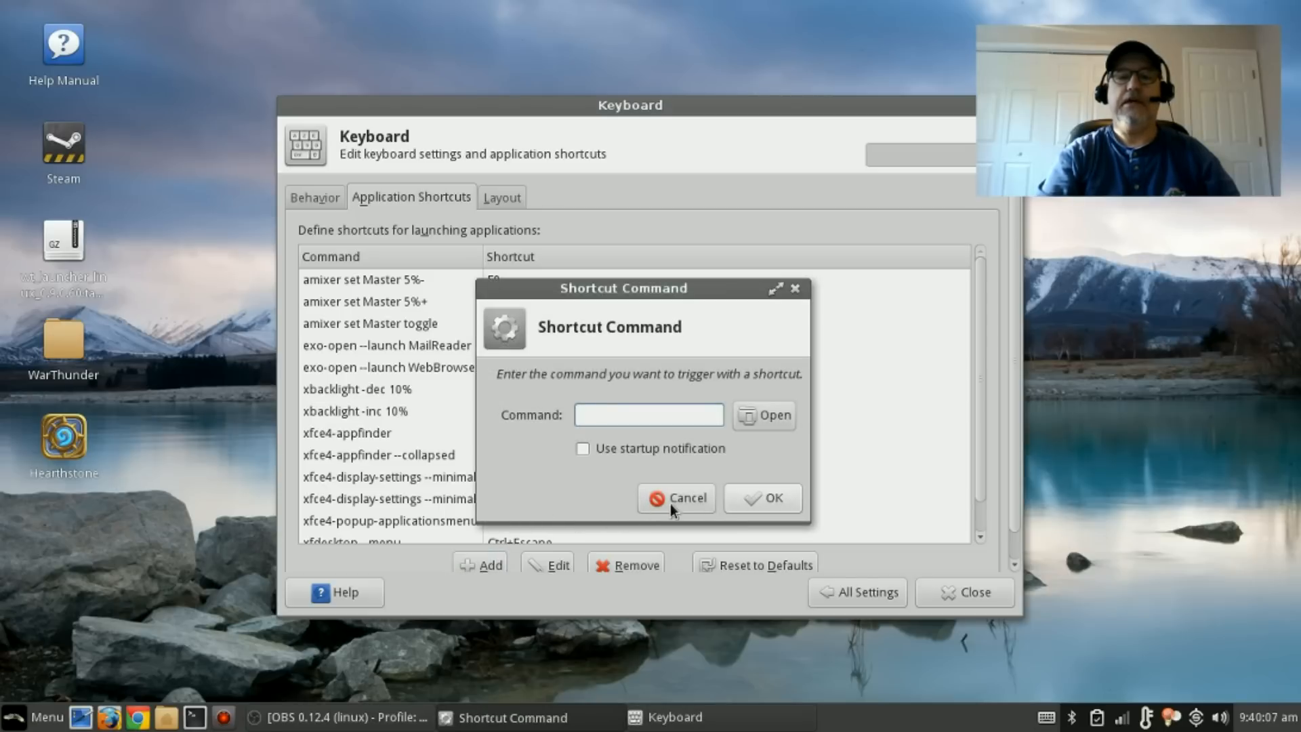
click(676, 497)
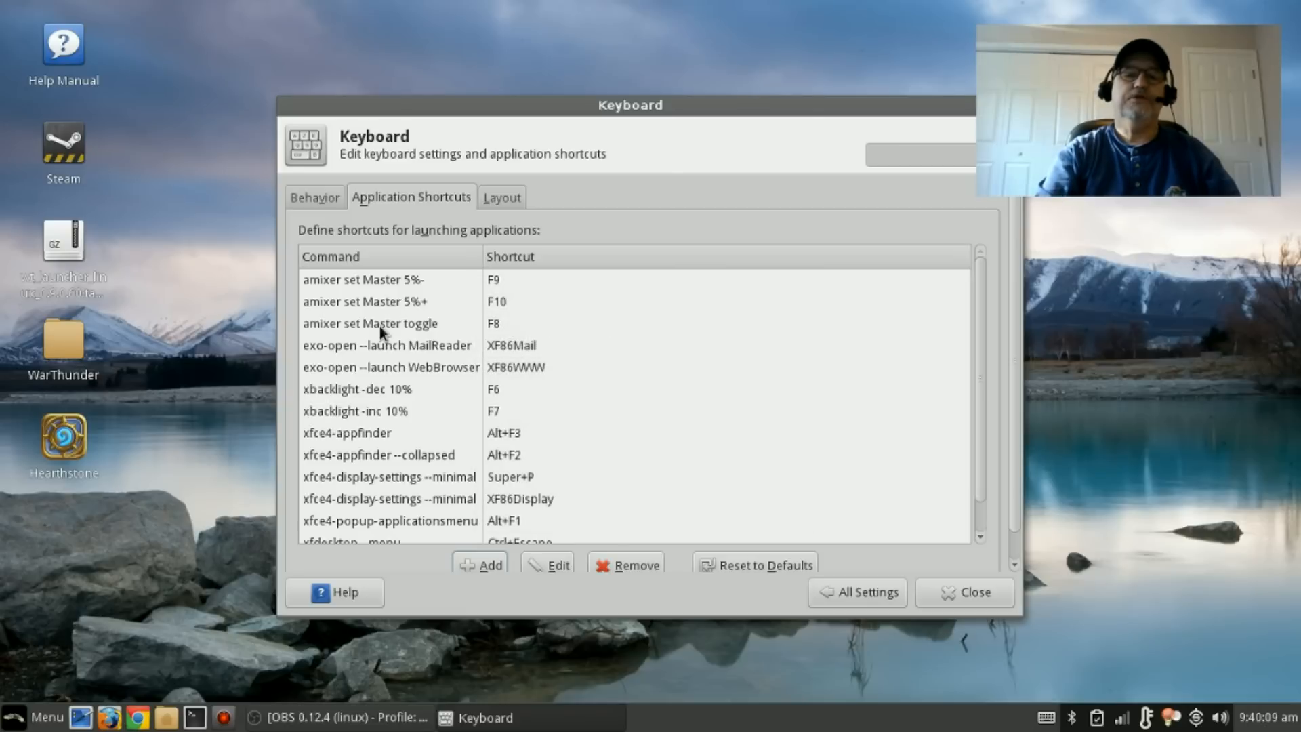
mouse_move(403, 340)
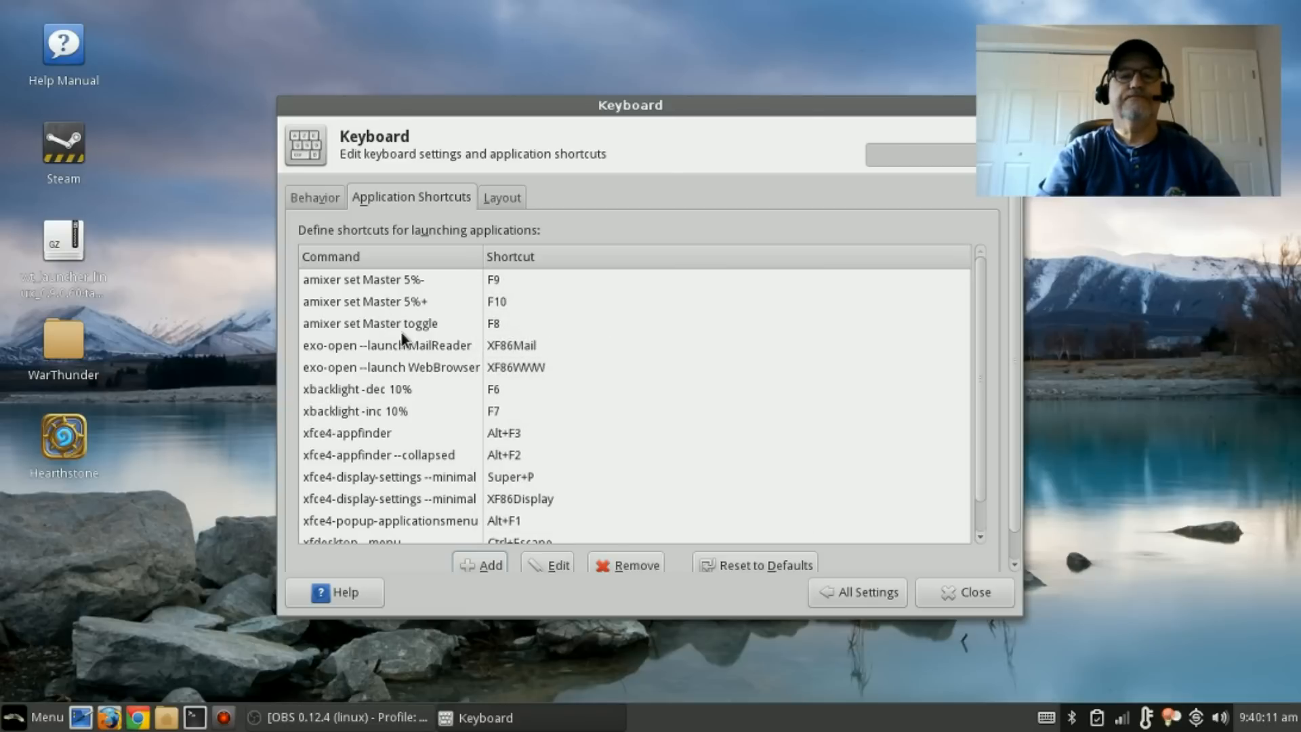
mouse_move(842, 556)
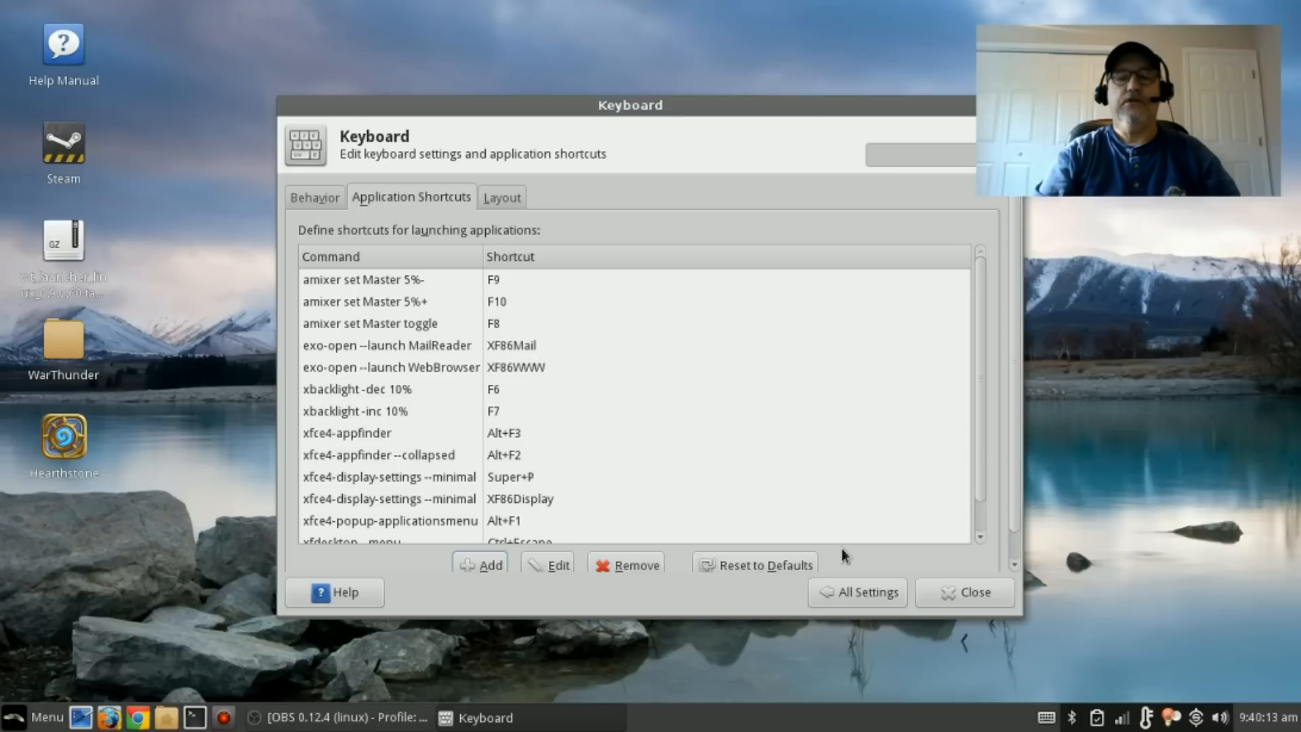
mouse_move(949, 570)
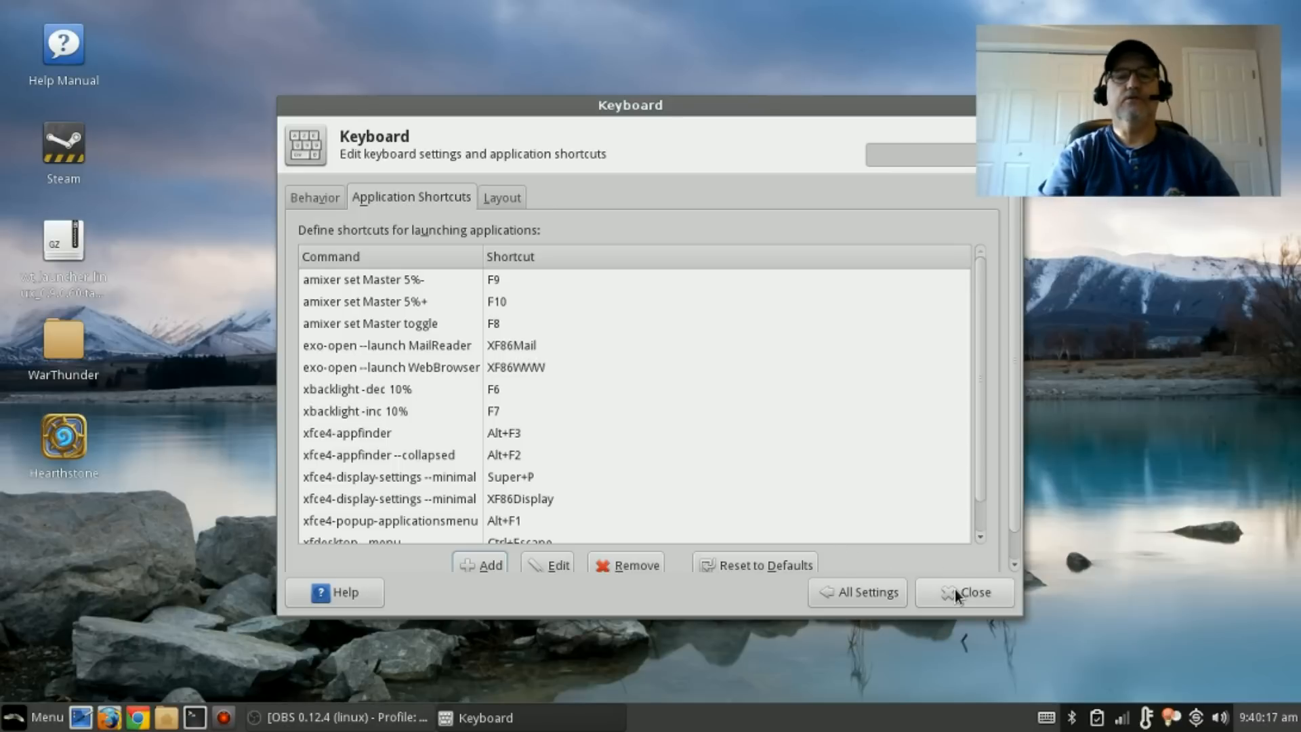
Close the Keyboard settings window, returning to the desktop
click(974, 592)
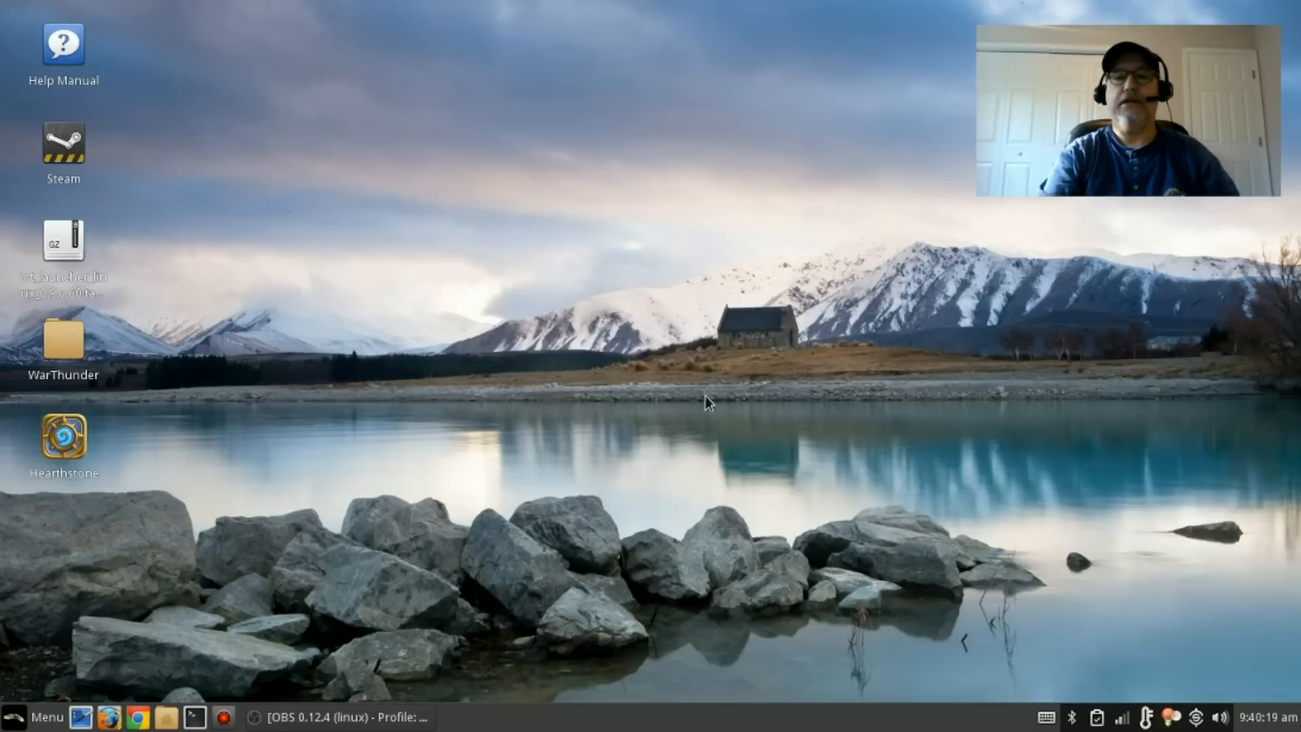
mouse_move(285, 301)
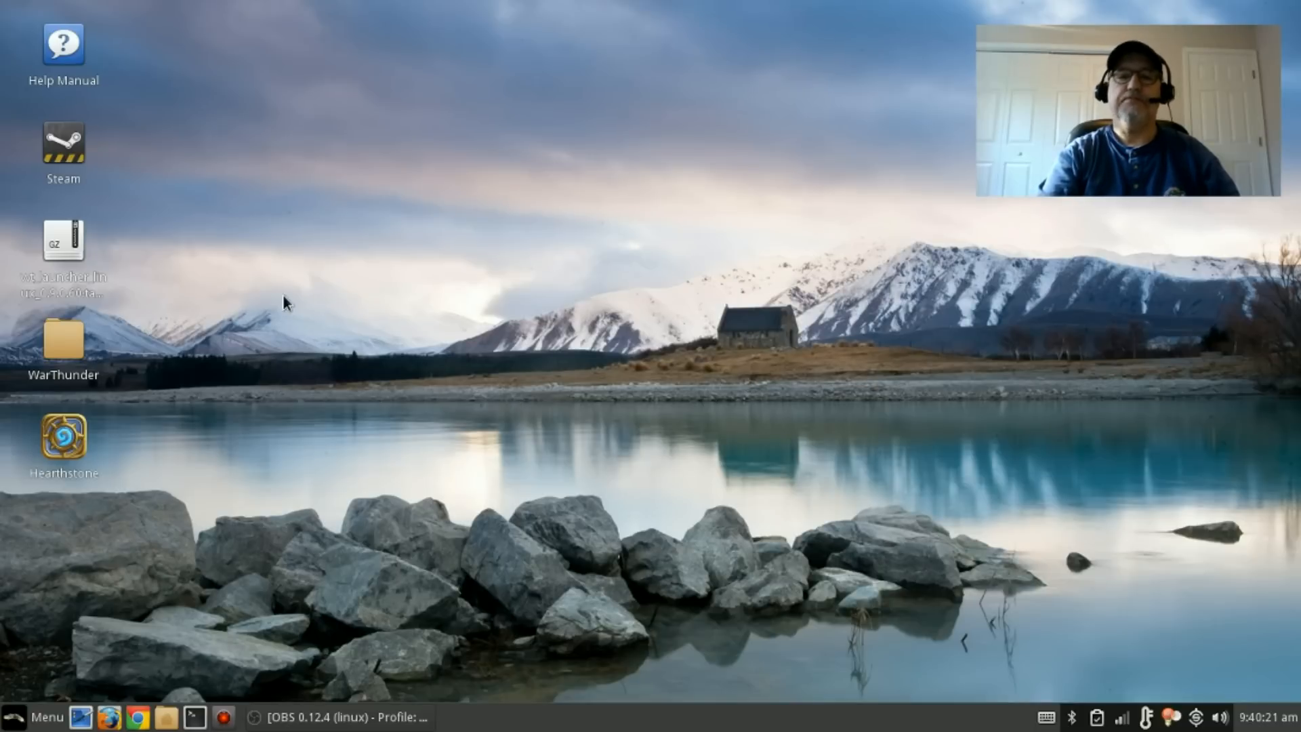
mouse_move(570, 473)
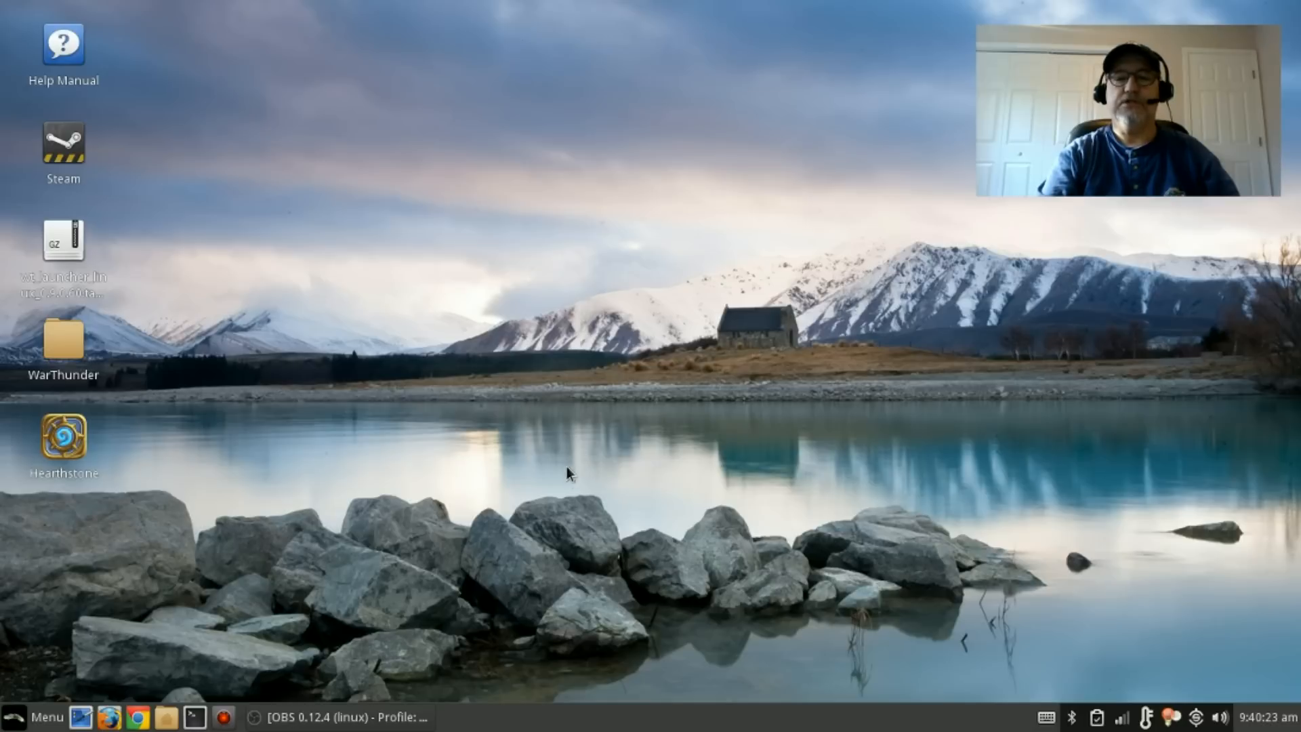
mouse_move(484, 369)
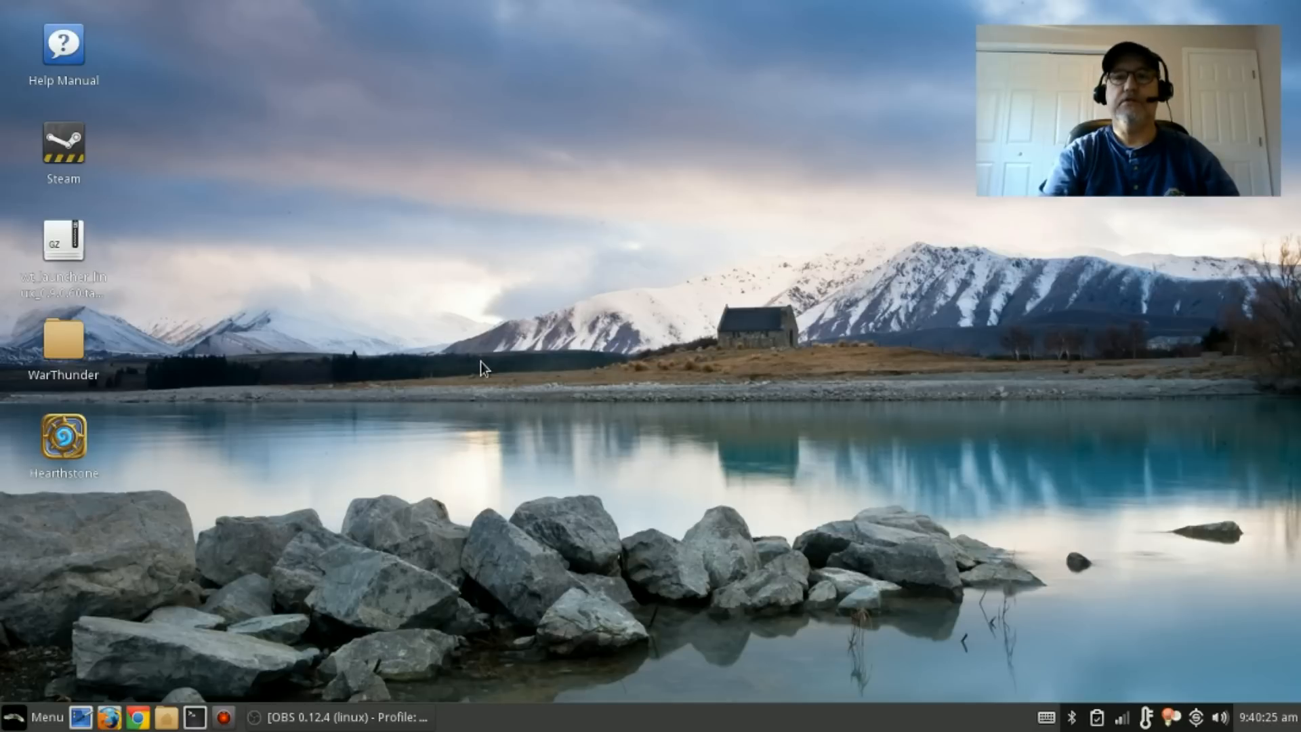